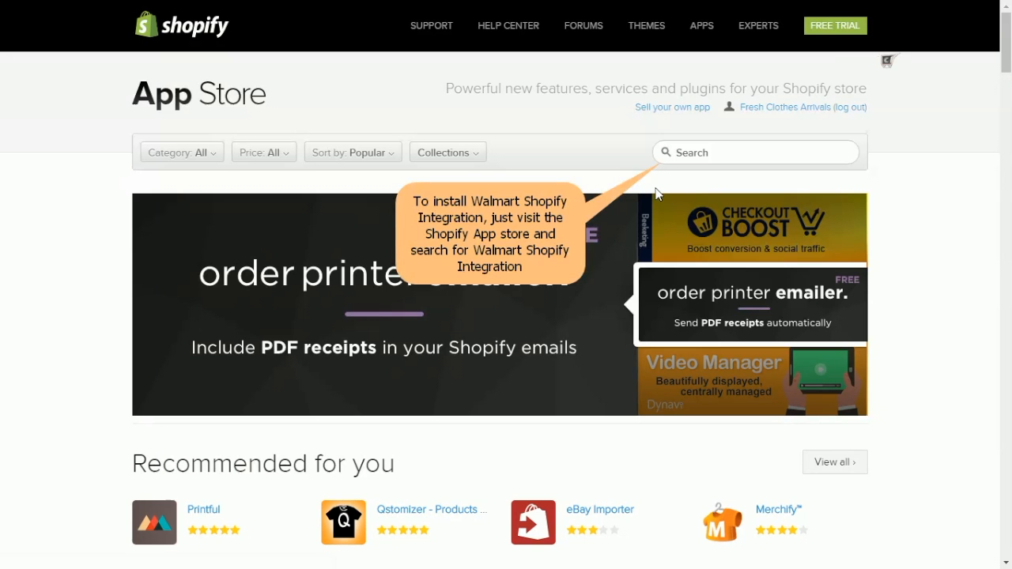
Search the App Store for walmart, open Walmart Marketplace - Integration, and request Get
{"action": "type", "text": "walma"}
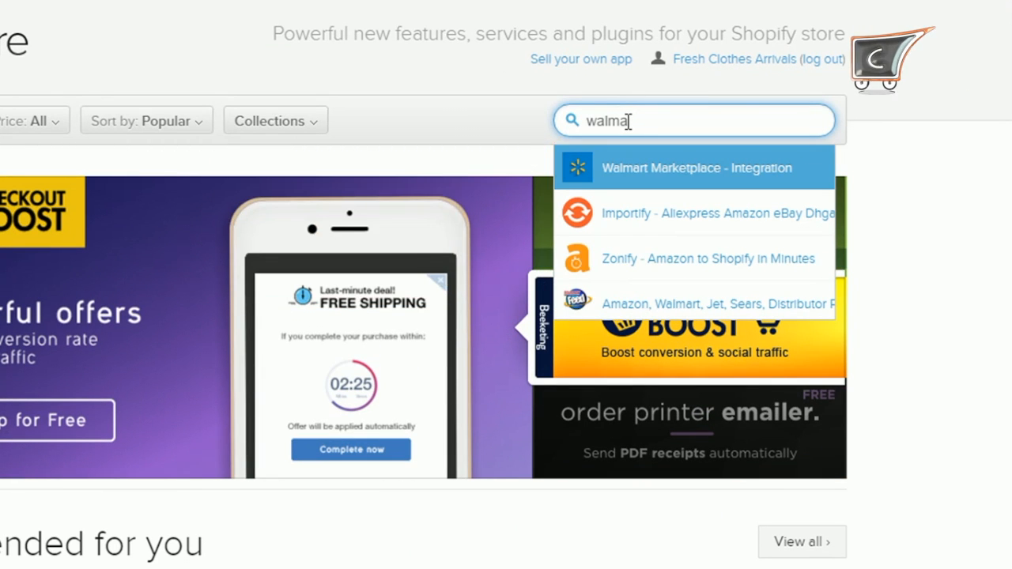
{"action": "left_click", "coordinate": [692, 168]}
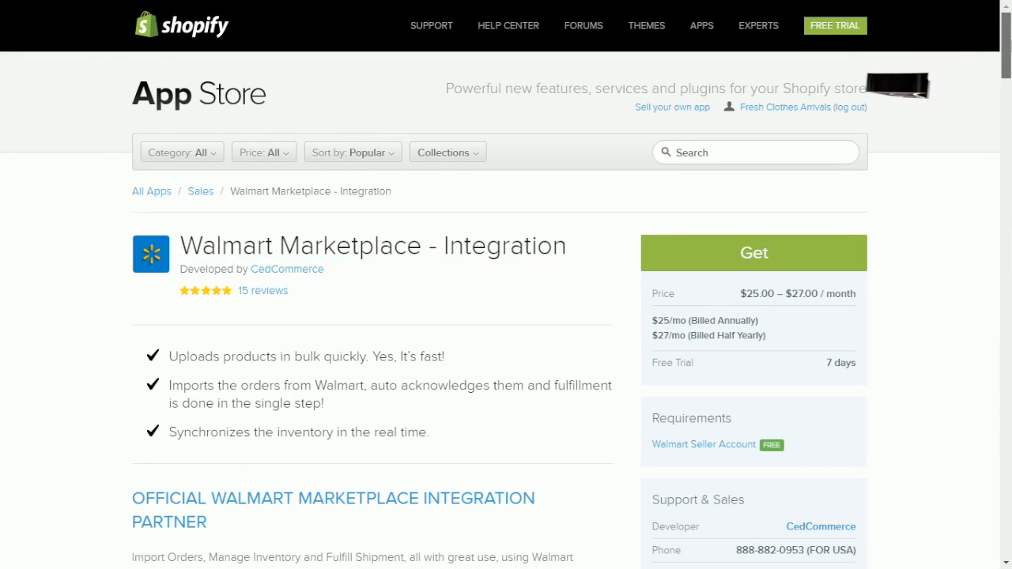
{"action": "mouse_move", "coordinate": [762, 257]}
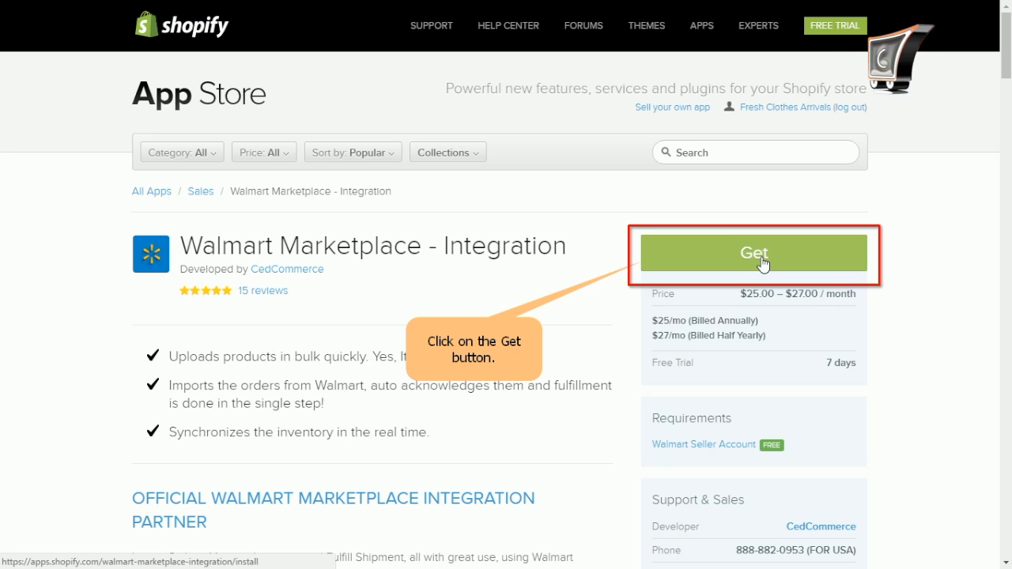
{"action": "left_click", "coordinate": [753, 253]}
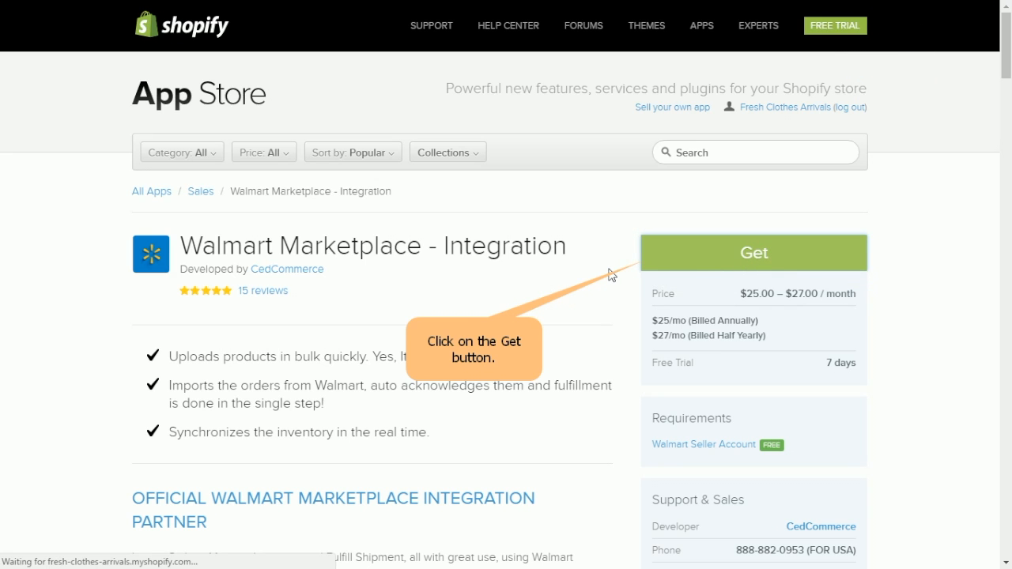
Proceed with getting the app to bring up the install permissions confirmation
{"action": "left_click", "coordinate": [754, 252]}
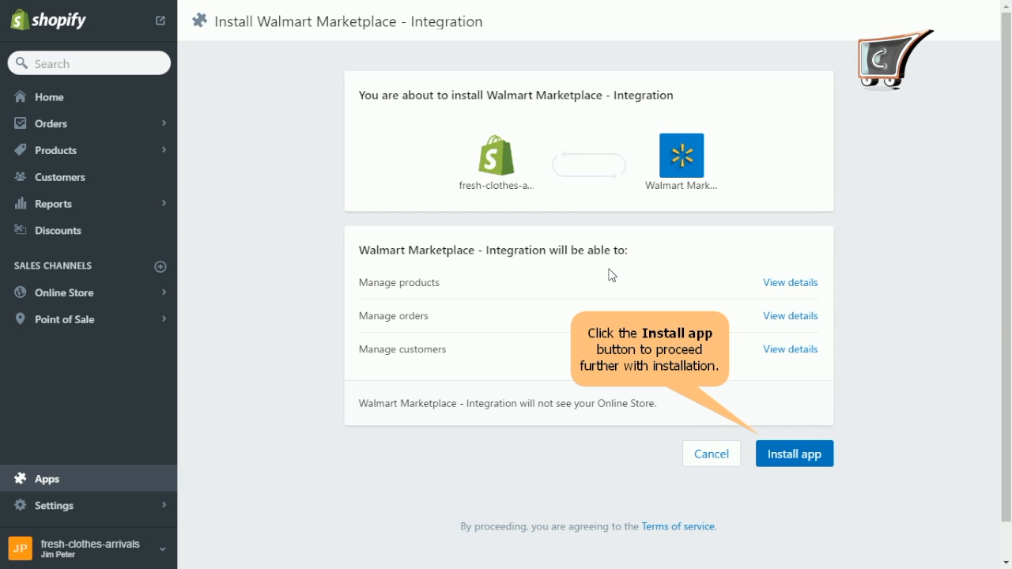
Approve the install and enter name, company CedCommerce and store Backend Accessories & You
{"action": "left_click", "coordinate": [794, 452]}
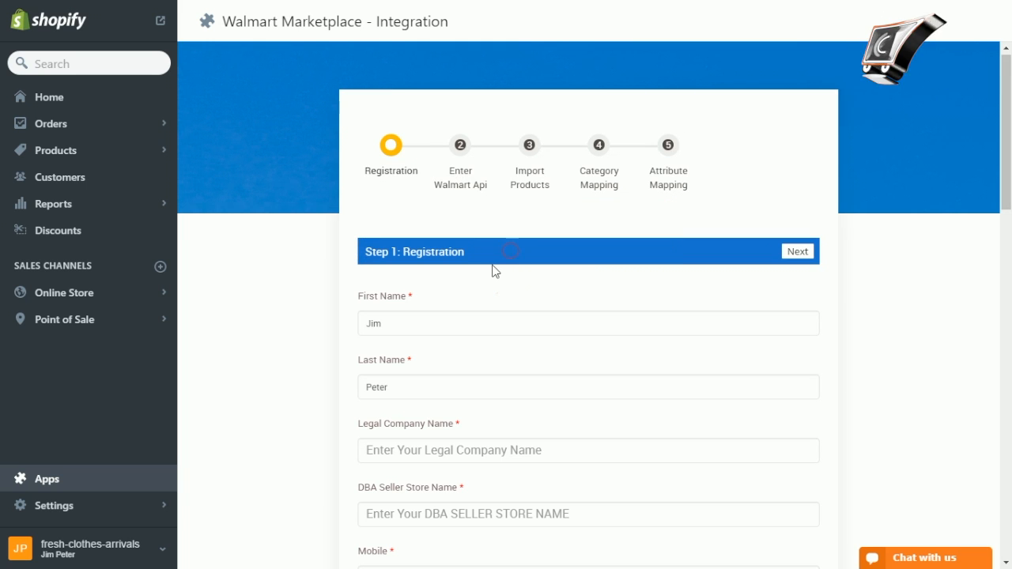
{"action": "scroll", "scroll_direction": "down", "scroll_amount": 3}
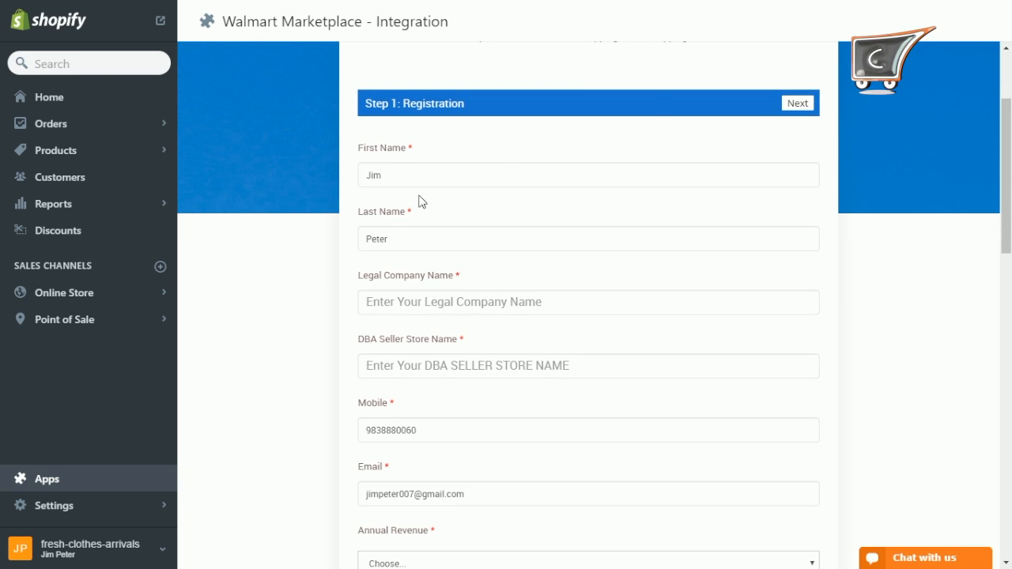
{"action": "left_click", "coordinate": [588, 175]}
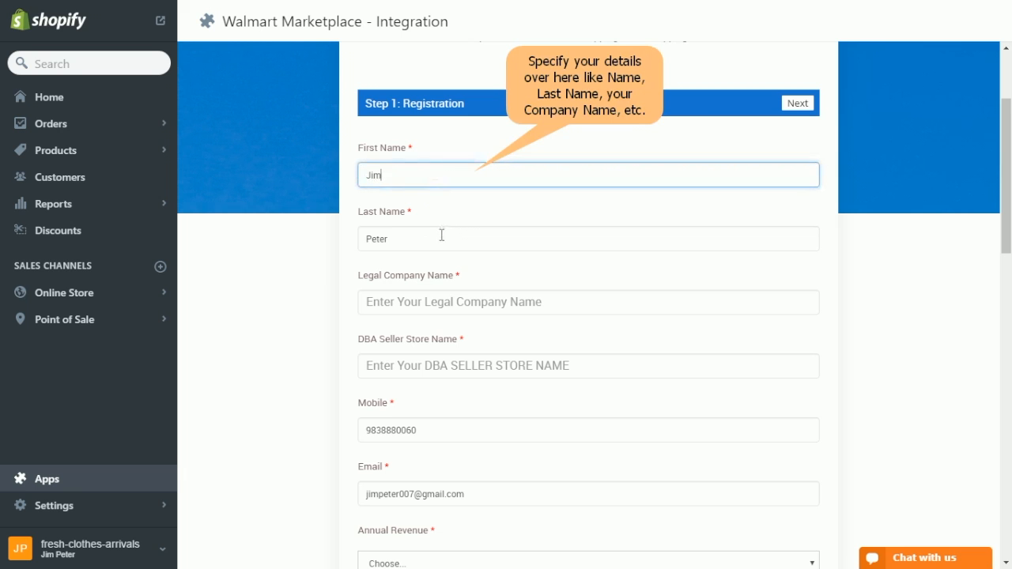
{"action": "left_click", "coordinate": [587, 238]}
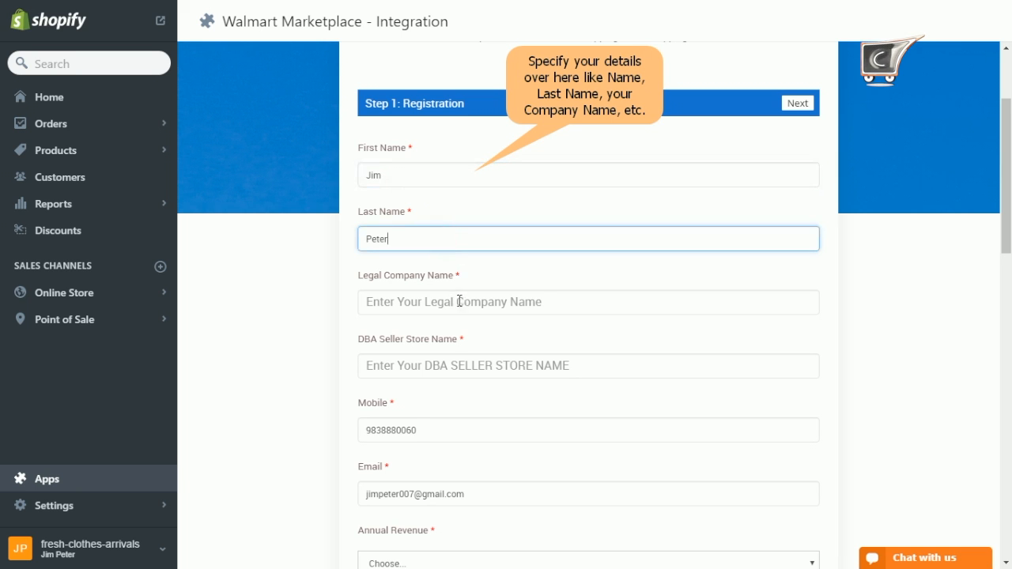
{"action": "type", "text": "CedCommerce"}
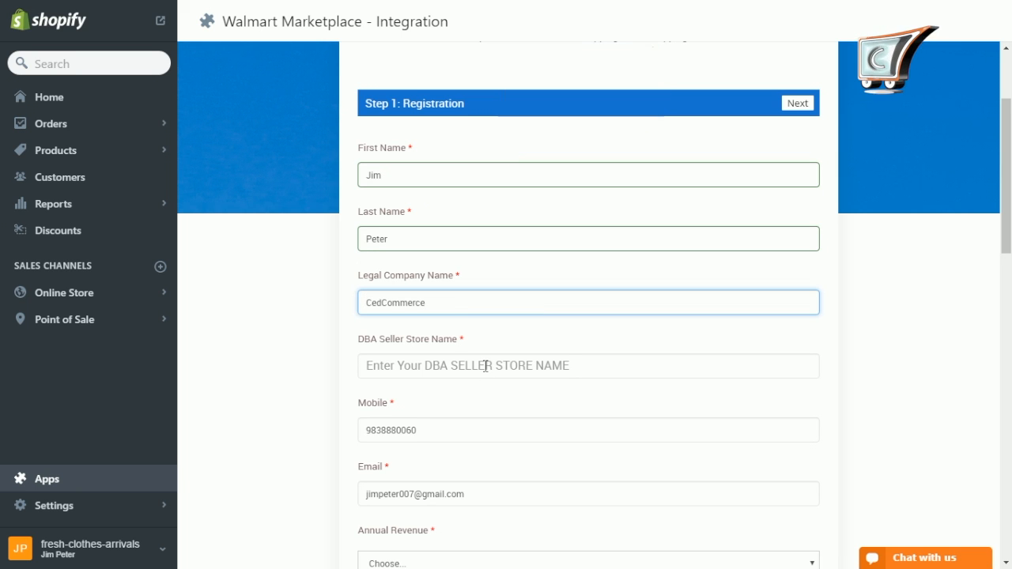
{"action": "type", "text": "Backend Accessories & You"}
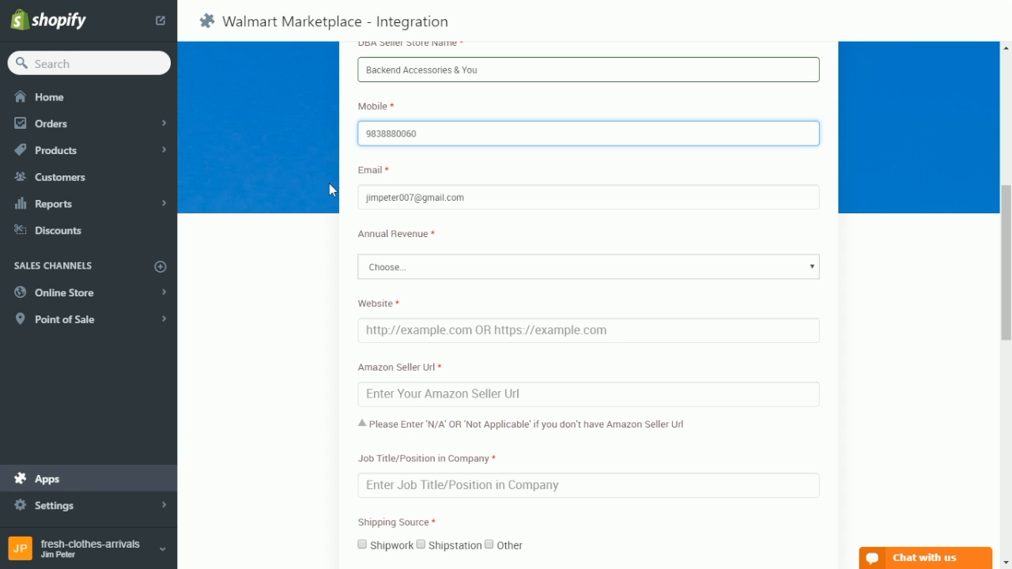
Set annual revenue to $50,001-$100,000 and fill website, Amazon URL N/A and job title CEO
{"action": "left_click", "coordinate": [587, 266]}
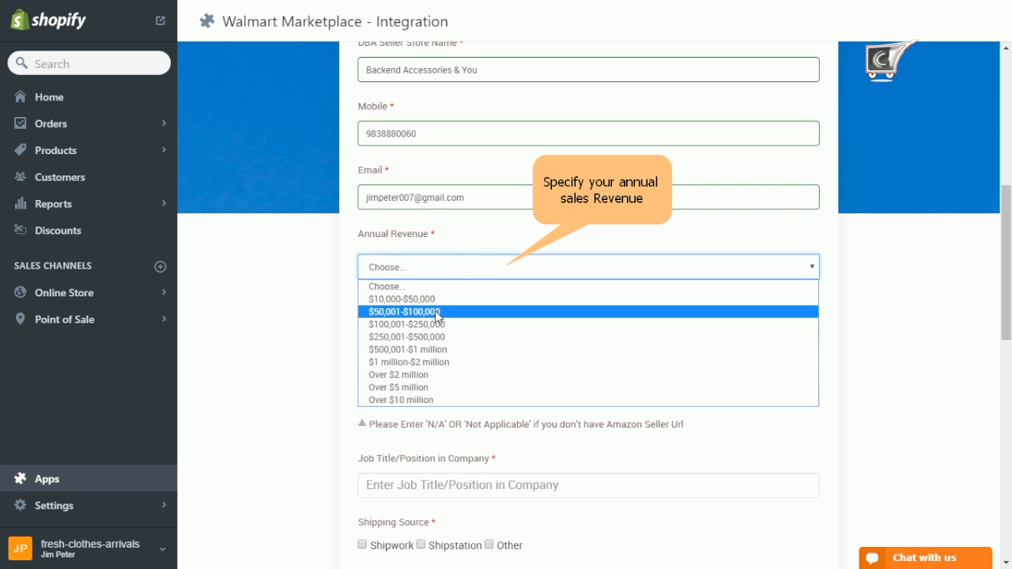
{"action": "left_click", "coordinate": [402, 311]}
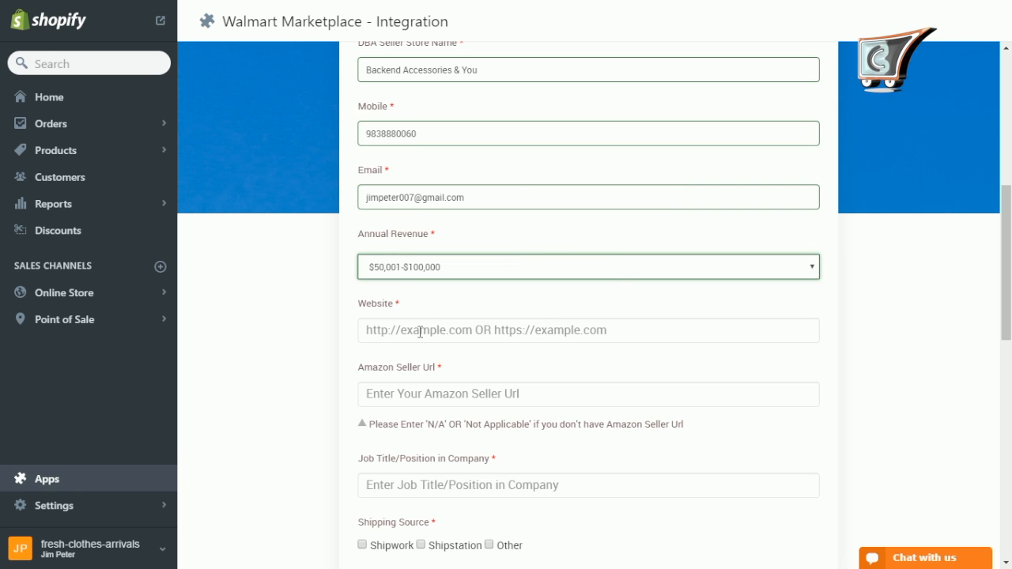
{"action": "left_click", "coordinate": [588, 331]}
{"action": "type", "text": "http://cedcommerce.com/"}
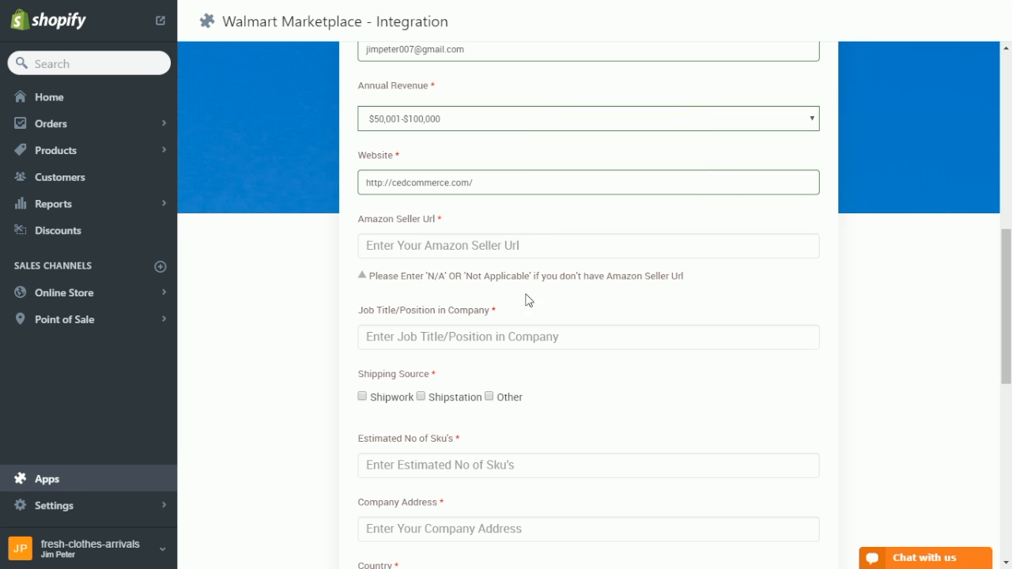
{"action": "type", "text": "N/A"}
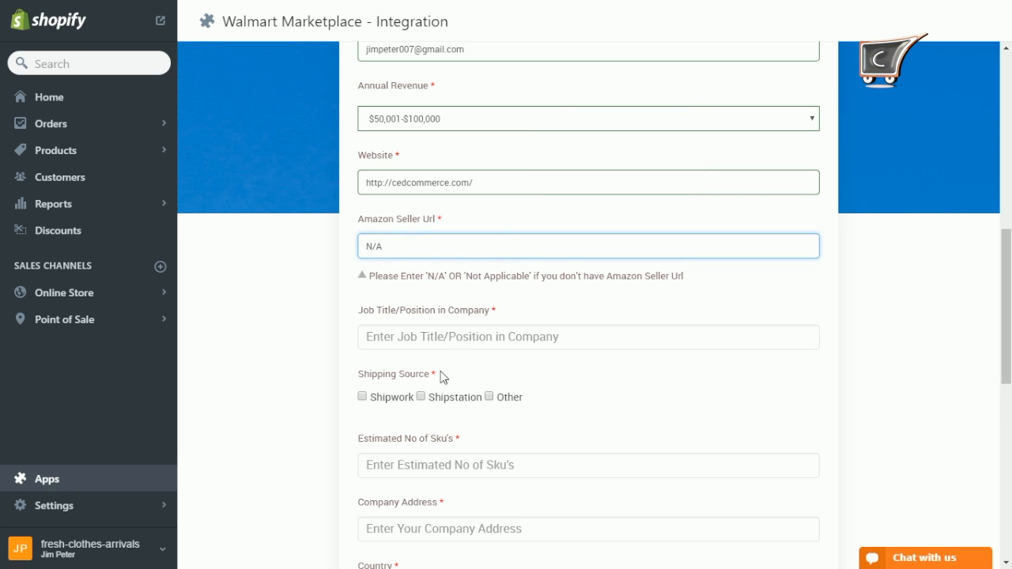
{"action": "type", "text": "CEO"}
{"action": "left_click", "coordinate": [588, 529]}
{"action": "type", "text": "D-26, California"}
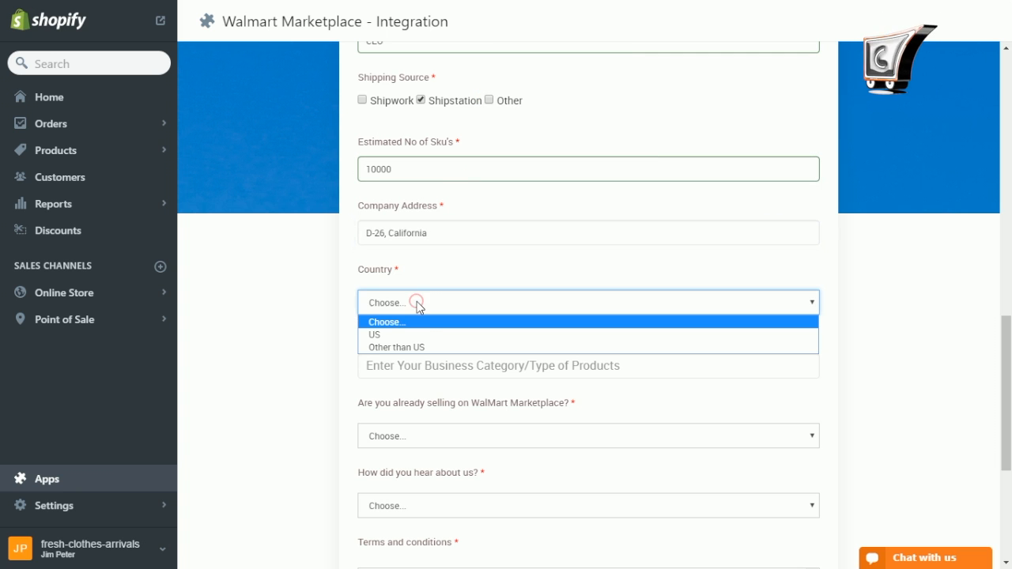
Set country to Other than US, Tax Id/W9 to No, and USA warehouse to Yes
{"action": "left_click", "coordinate": [374, 335]}
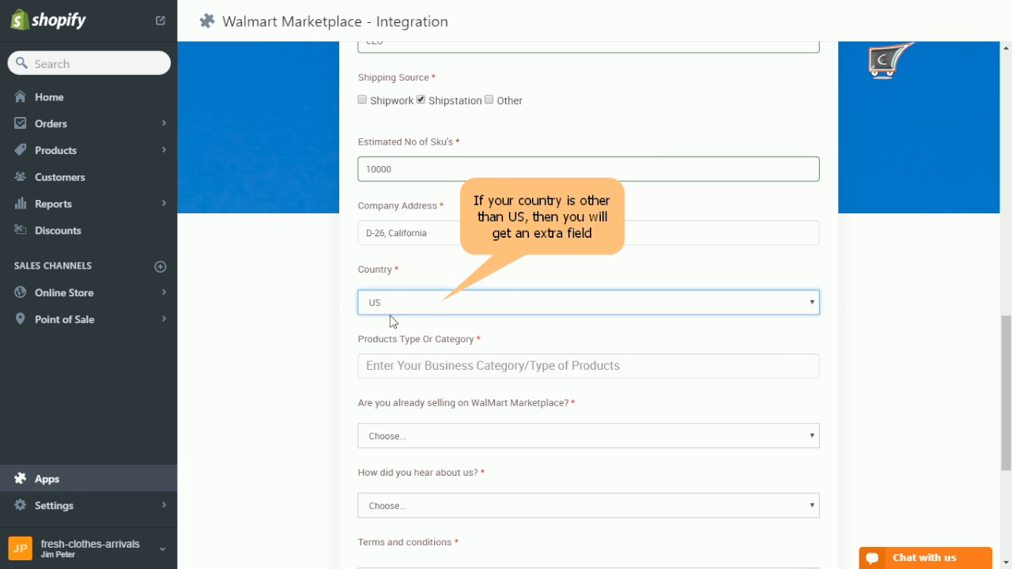
{"action": "left_click", "coordinate": [588, 303]}
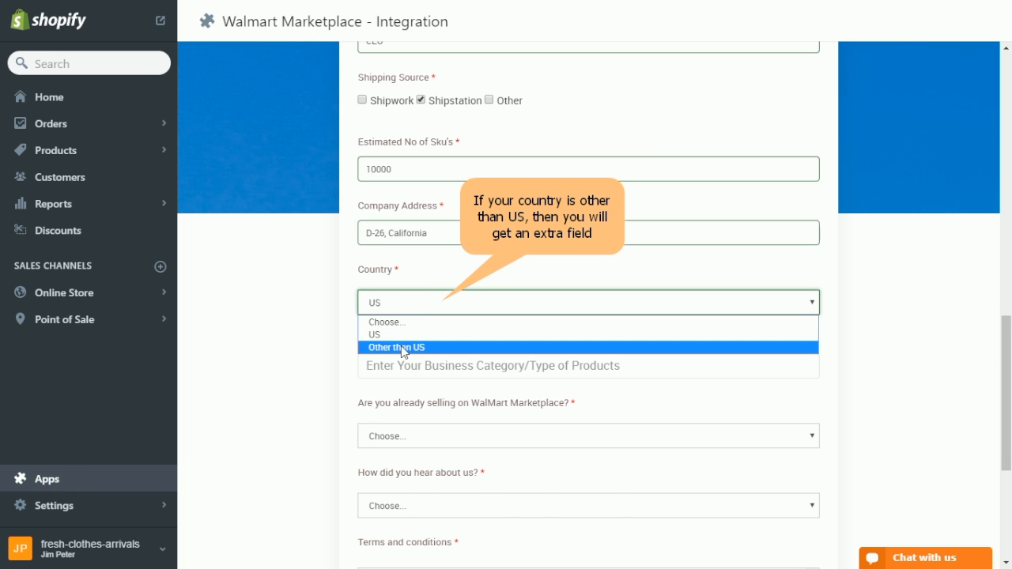
{"action": "left_click", "coordinate": [398, 347]}
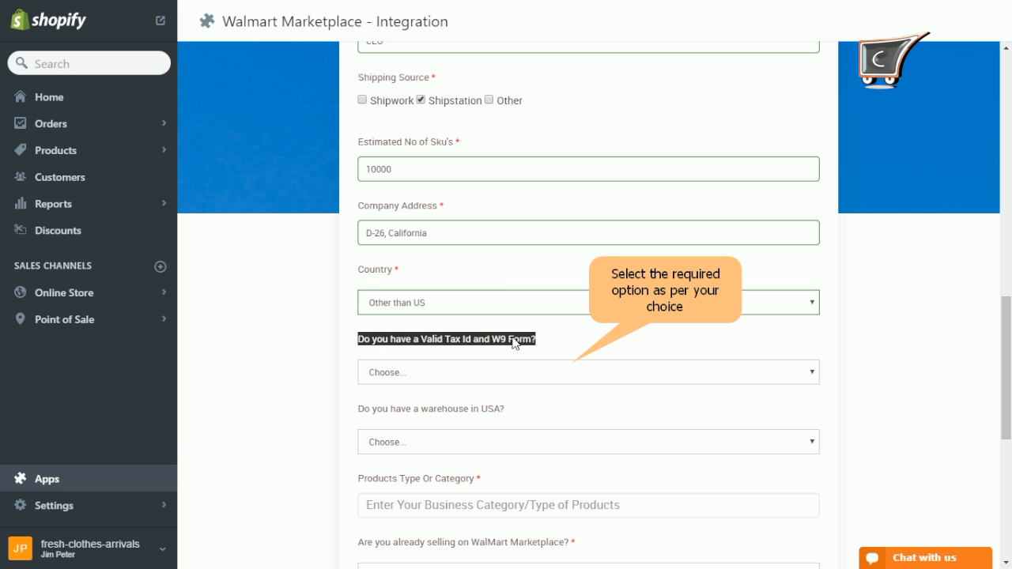
{"action": "scroll", "scroll_direction": "down", "scroll_amount": 3}
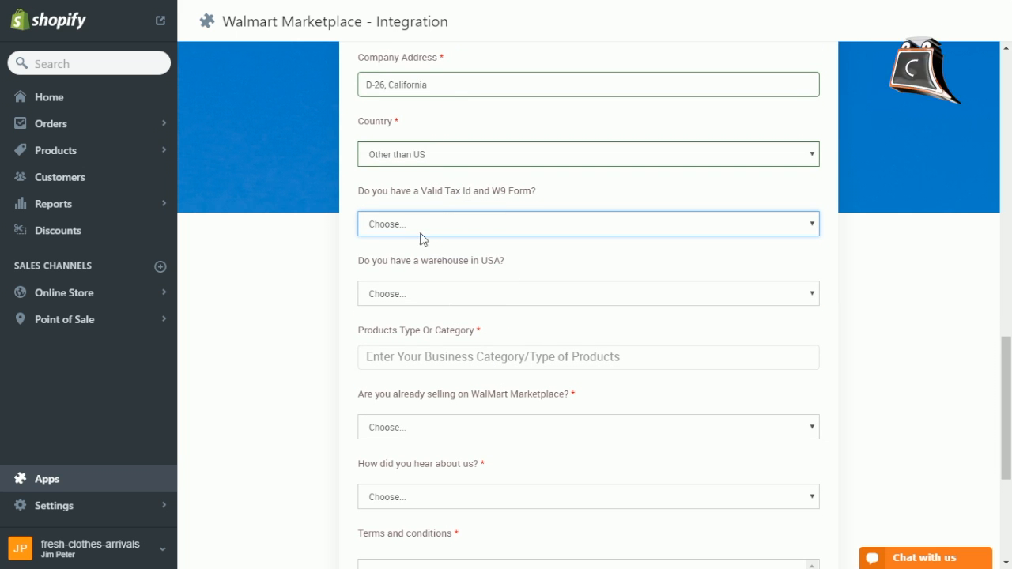
{"action": "left_click", "coordinate": [588, 223]}
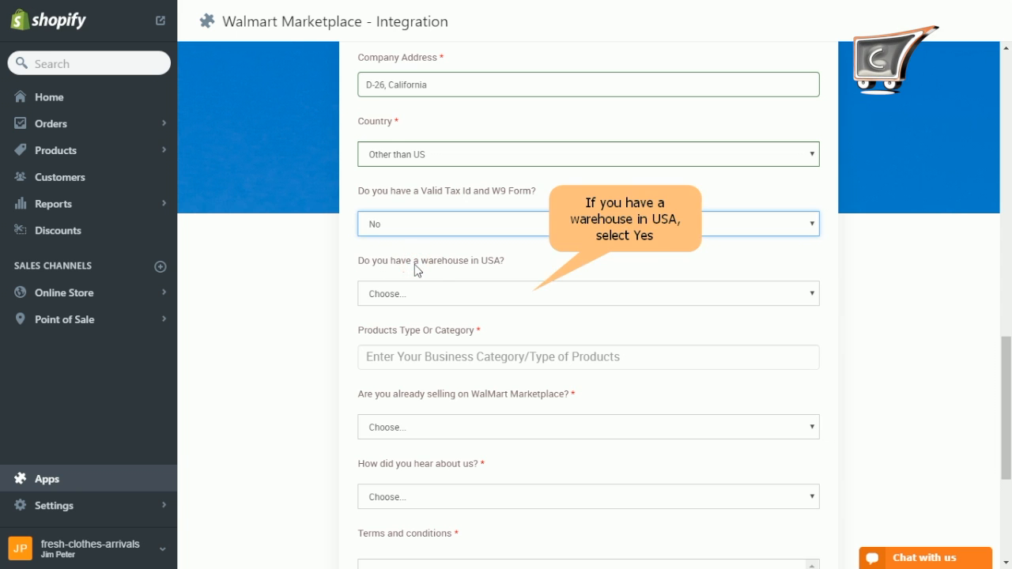
{"action": "scroll", "scroll_direction": "down", "scroll_amount": 3}
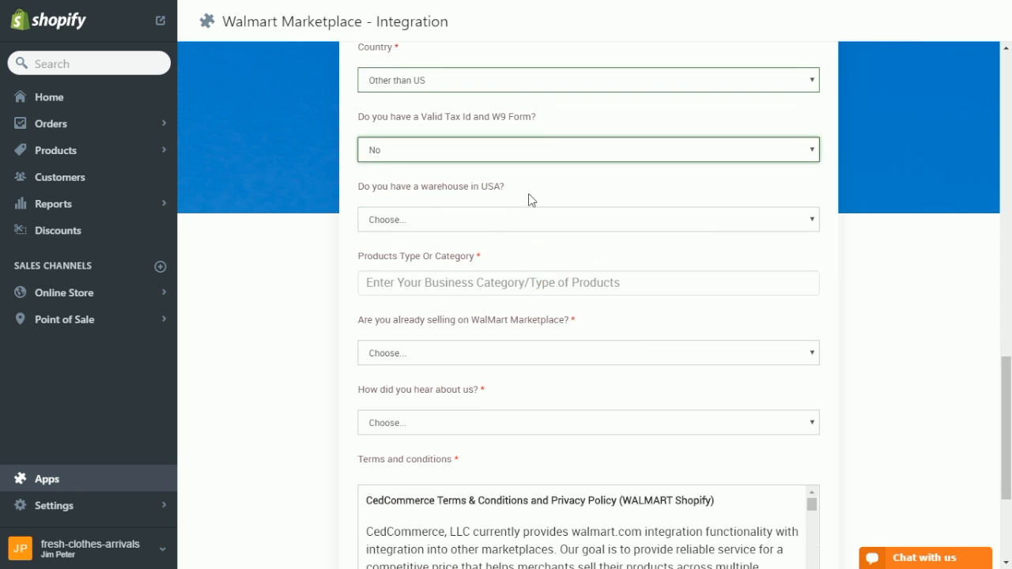
{"action": "left_click", "coordinate": [589, 219]}
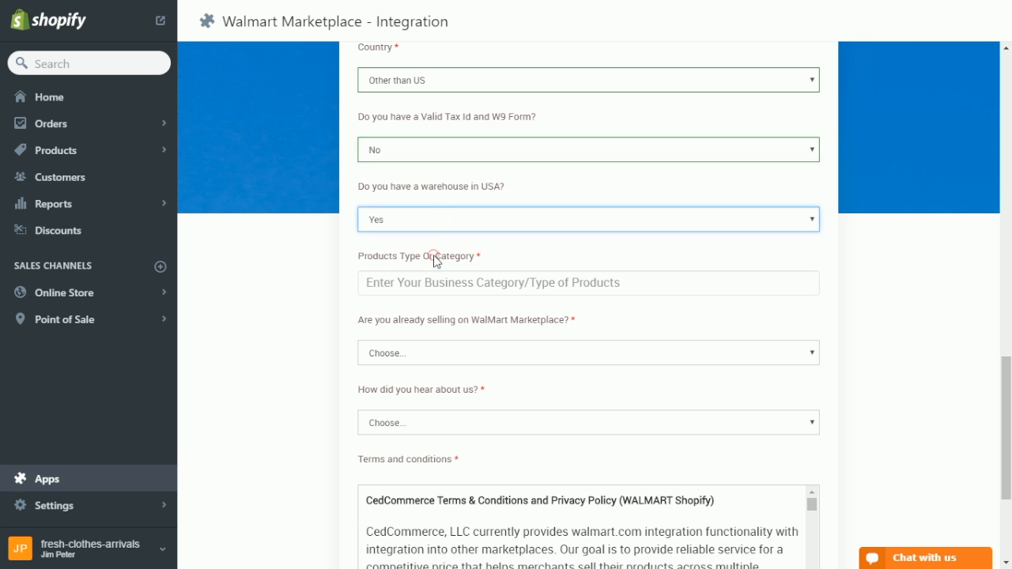
Enter product category Clothing and answer No to already selling on Walmart Marketplace
{"action": "scroll", "scroll_direction": "down", "scroll_amount": 3}
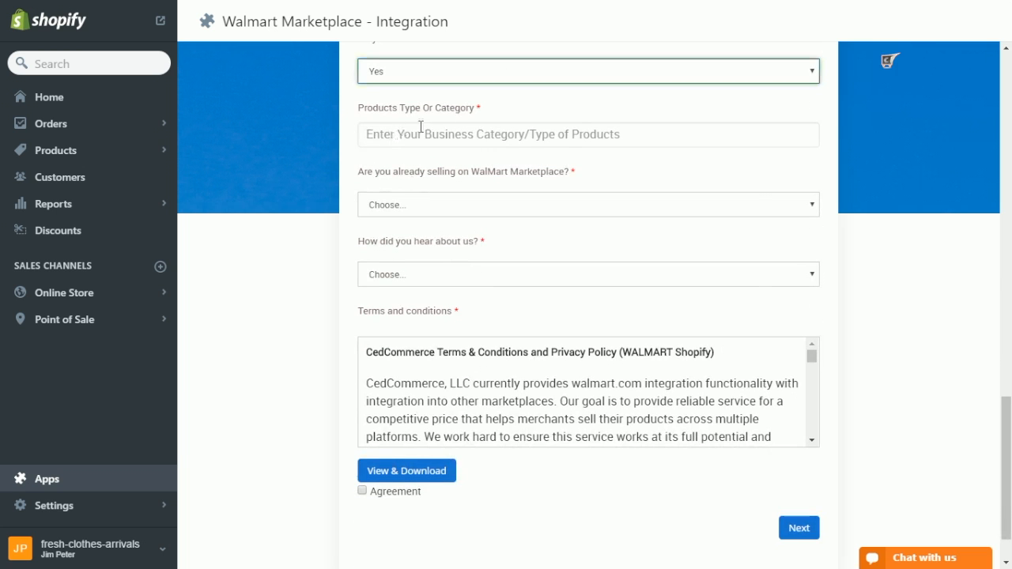
{"action": "left_click", "coordinate": [588, 134]}
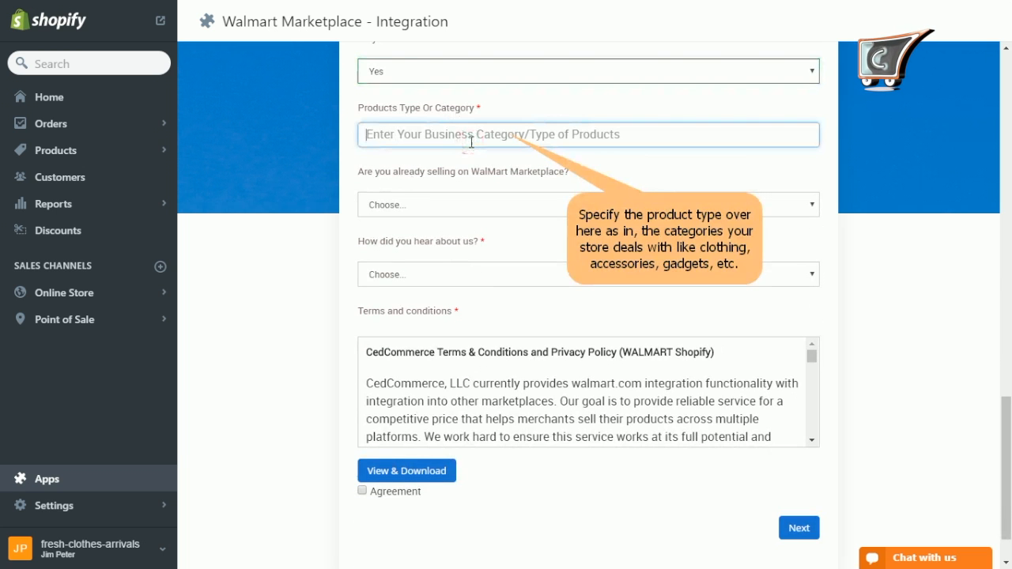
{"action": "type", "text": "Clothing"}
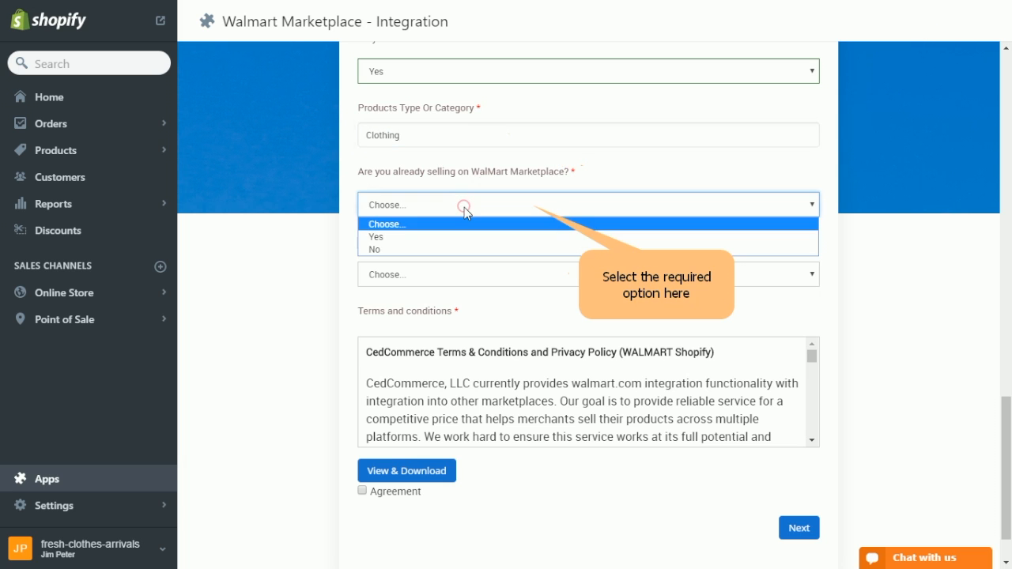
{"action": "mouse_move", "coordinate": [383, 253]}
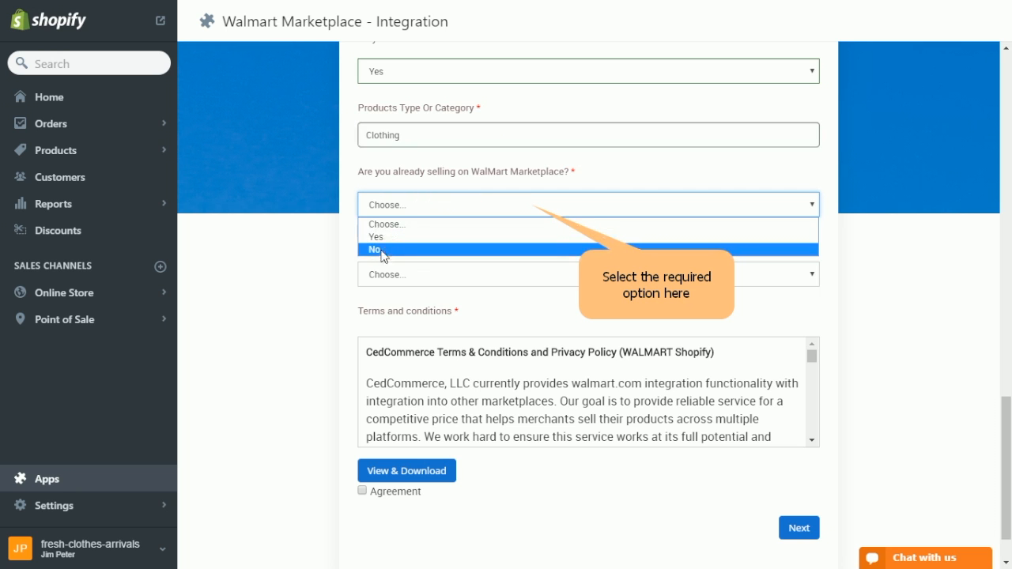
{"action": "left_click", "coordinate": [376, 249]}
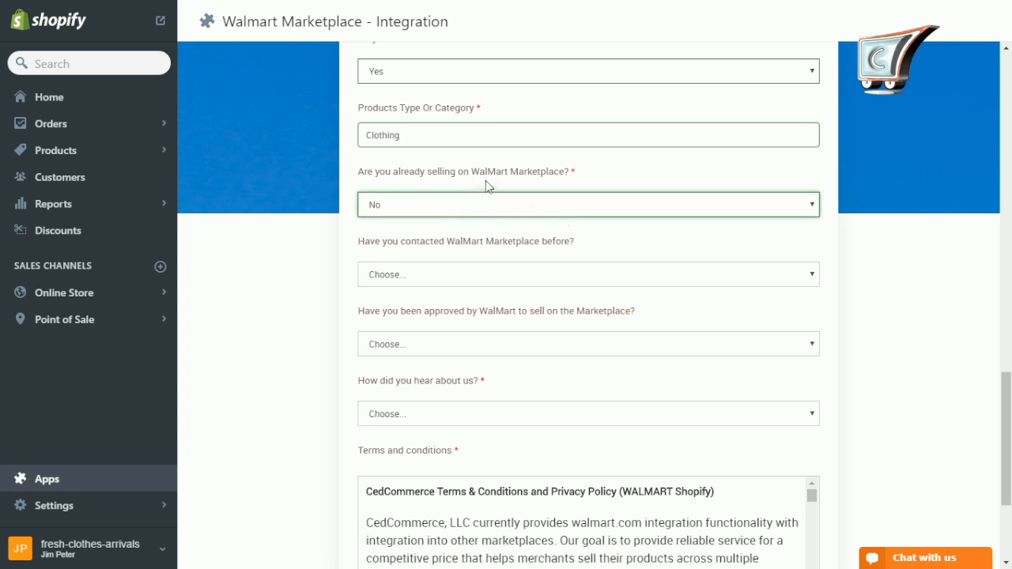
Answer No to contacting Walmart before, Yes to Walmart approval, and choose how you heard
{"action": "scroll", "scroll_direction": "down", "scroll_amount": 3}
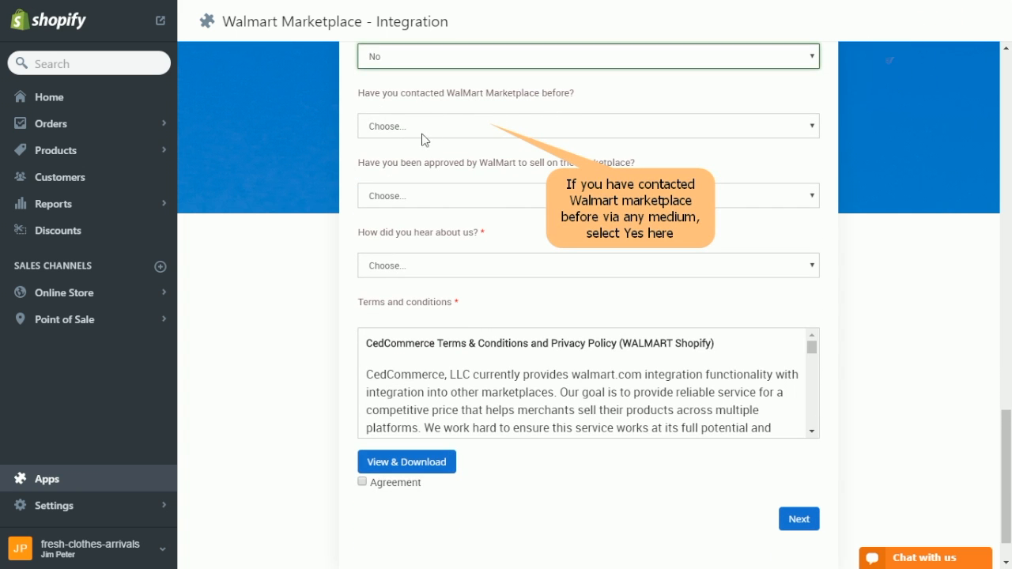
{"action": "left_click", "coordinate": [588, 125]}
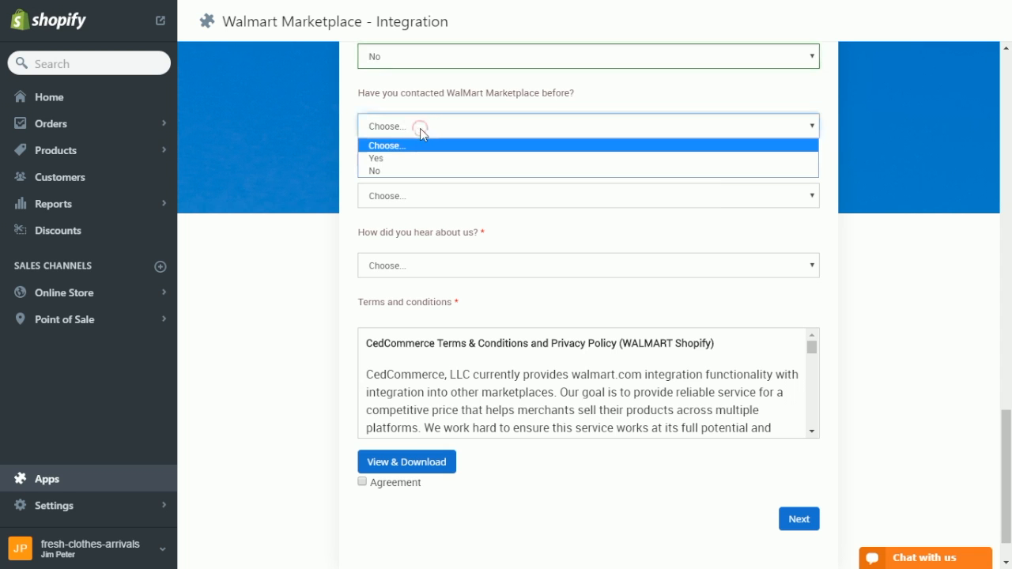
{"action": "left_click", "coordinate": [374, 170]}
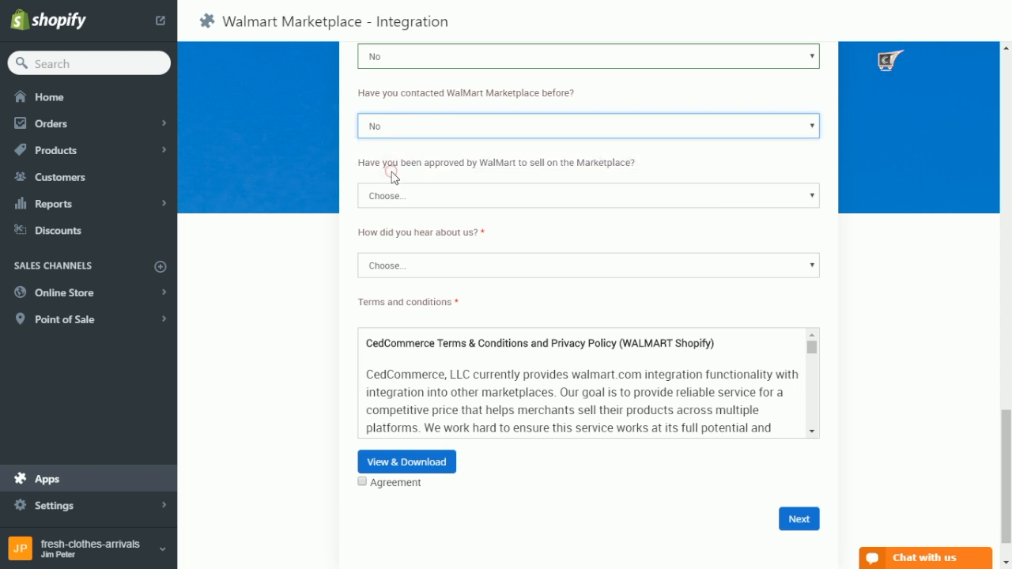
{"action": "left_click", "coordinate": [588, 195]}
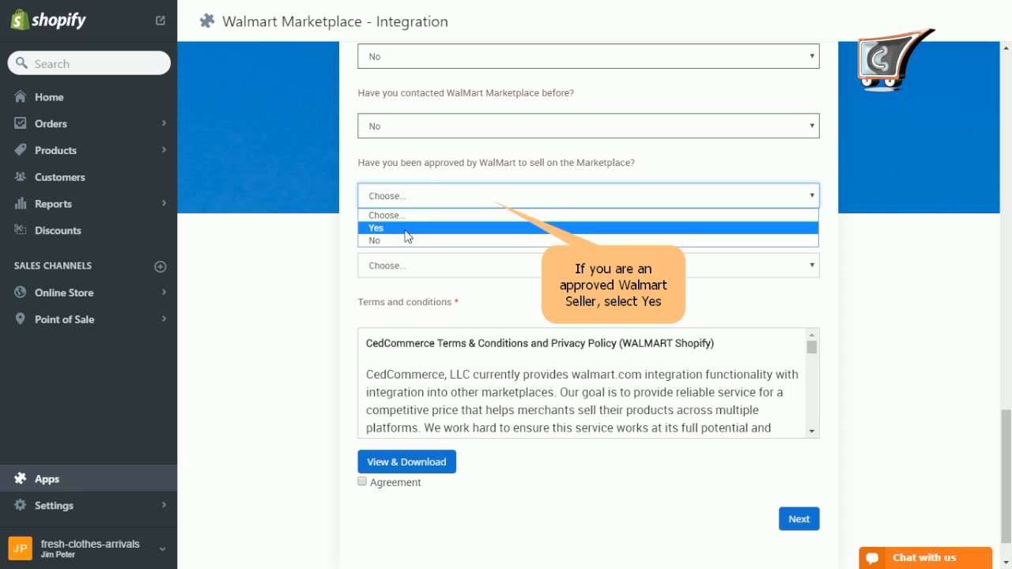
{"action": "left_click", "coordinate": [375, 228]}
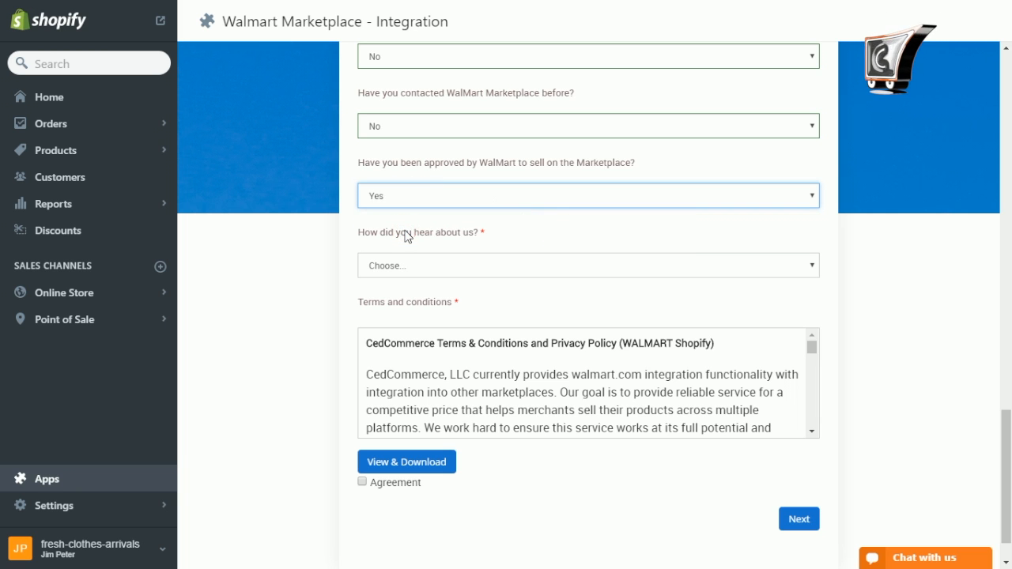
{"action": "left_click", "coordinate": [587, 265]}
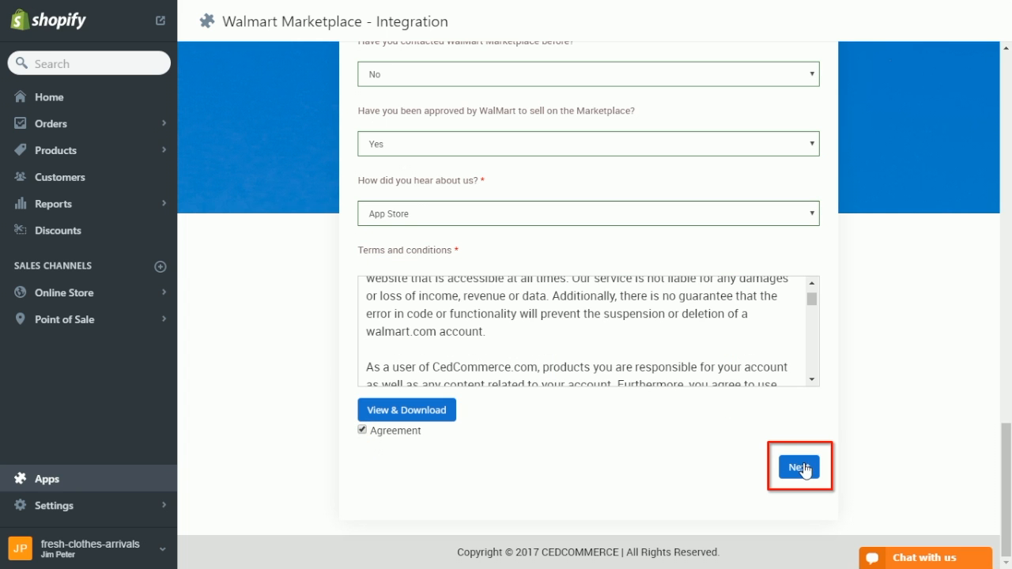
Submit the registration to reach Step 2: Enter Walmart Api
{"action": "left_click", "coordinate": [800, 465]}
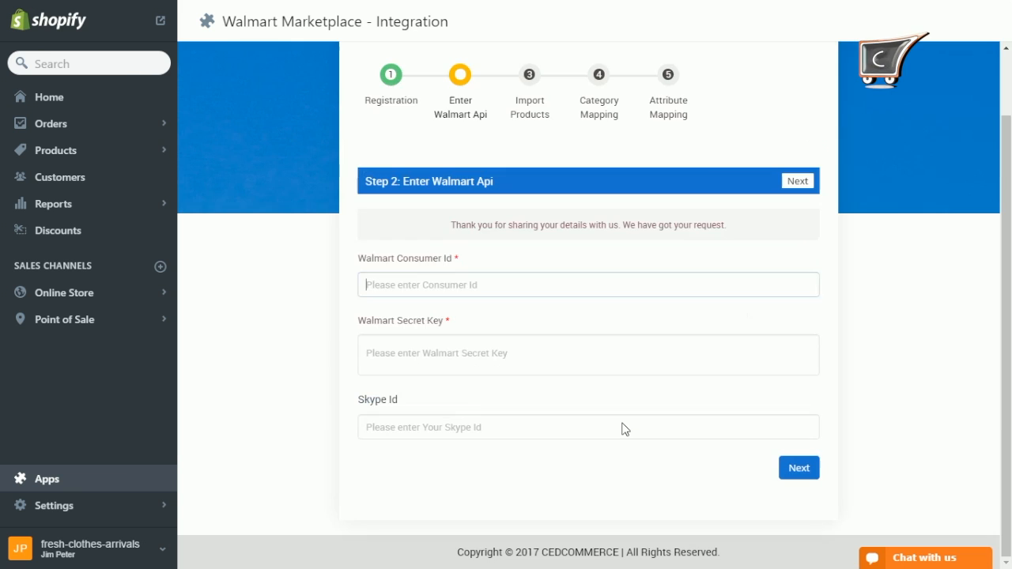
{"action": "left_click", "coordinate": [587, 284]}
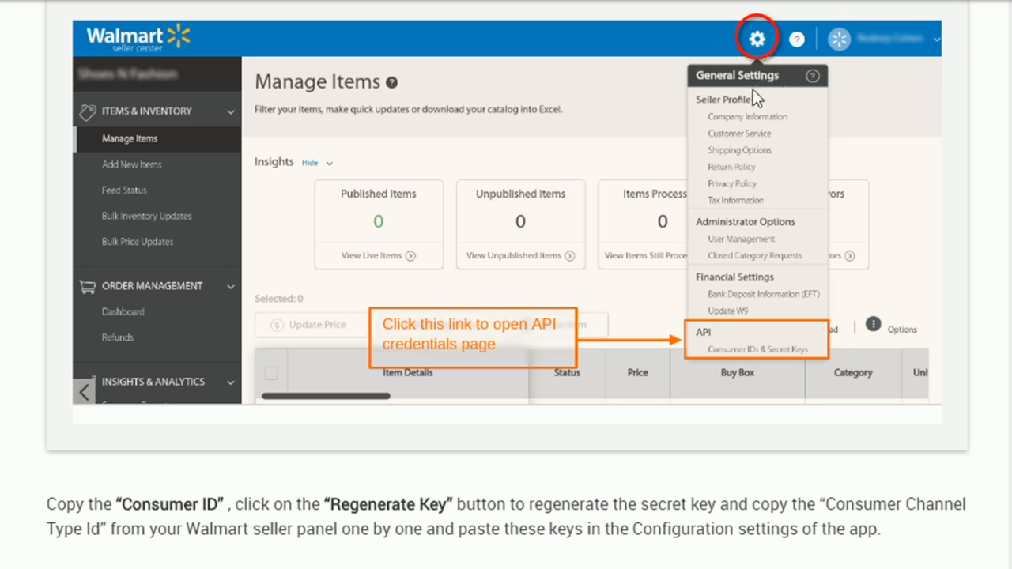
{"action": "mouse_move", "coordinate": [702, 340]}
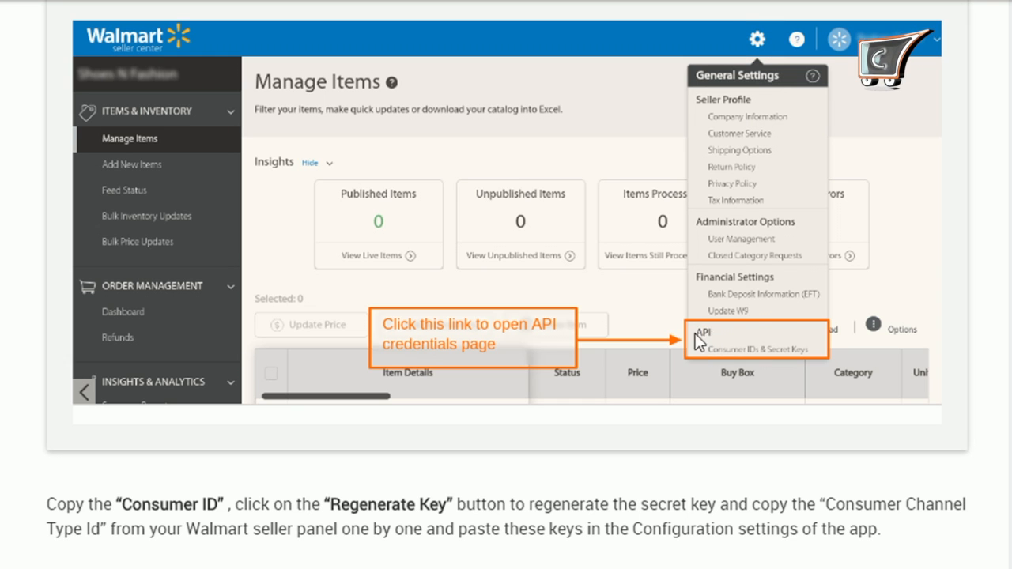
Open Consumer IDs & Secret Keys in Seller Center and regenerate the Secret Key
{"action": "left_click", "coordinate": [724, 348]}
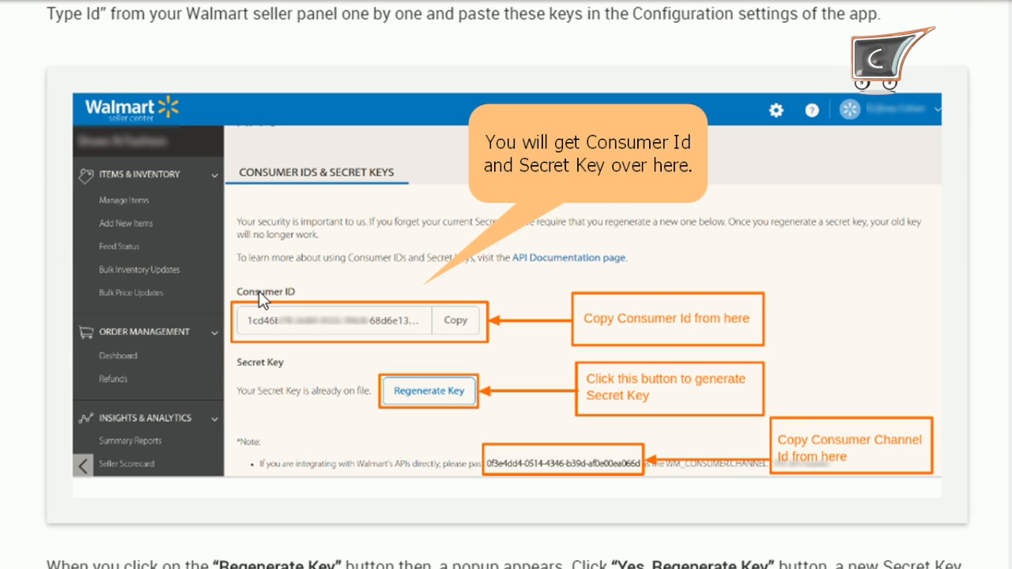
{"action": "mouse_move", "coordinate": [295, 332]}
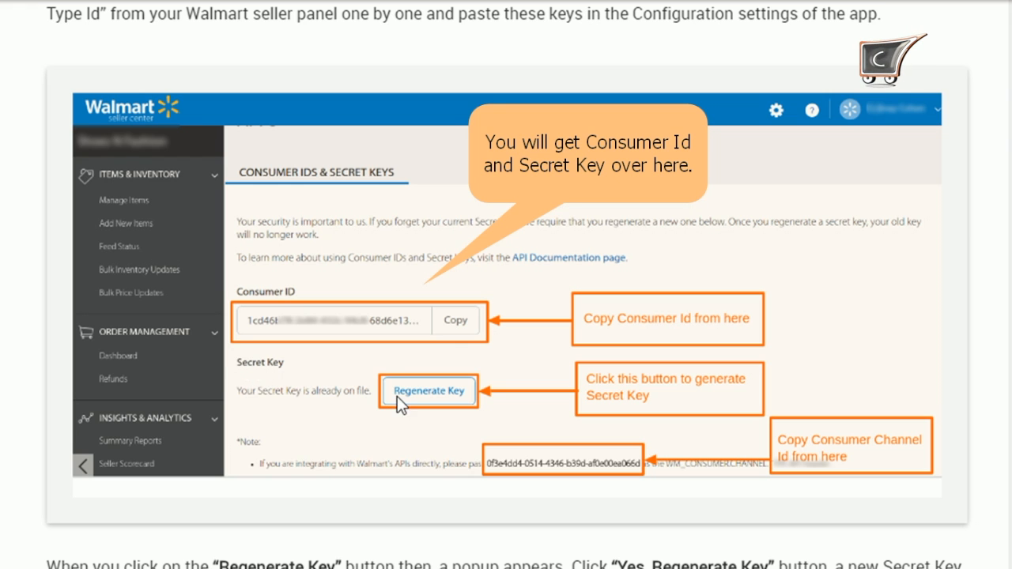
{"action": "left_click", "coordinate": [429, 391]}
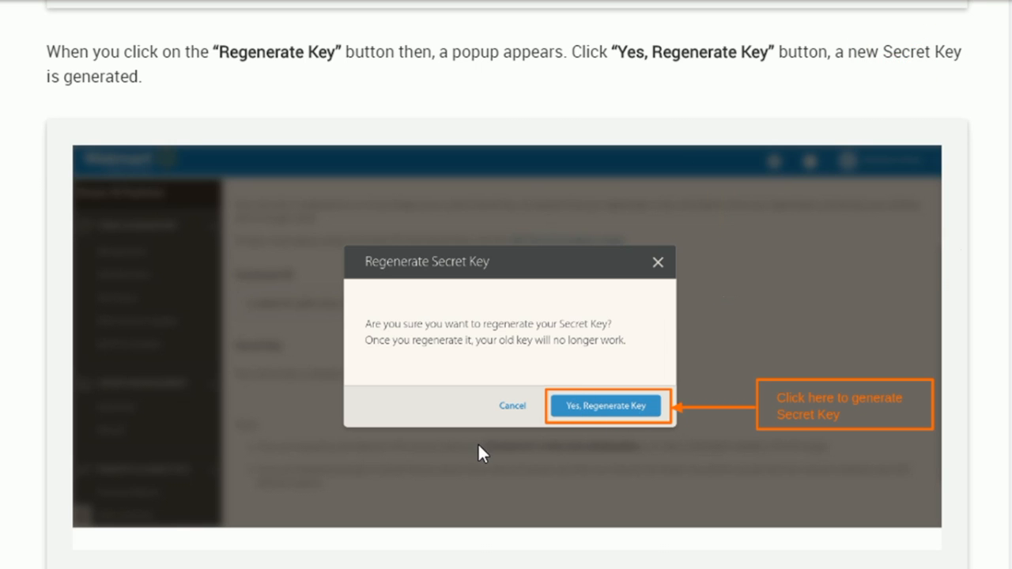
{"action": "left_click", "coordinate": [606, 405]}
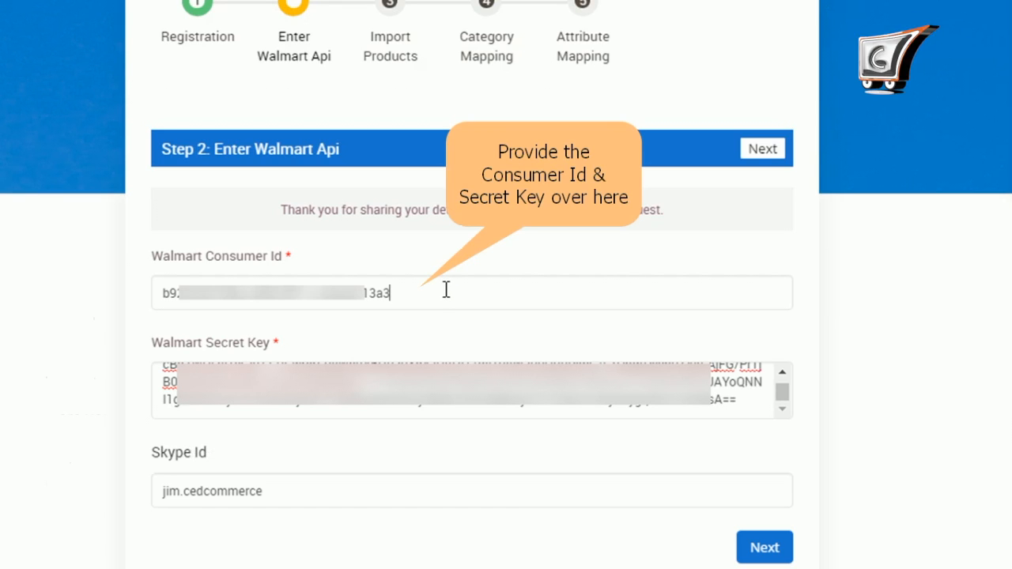
Start filling the Walmart Consumer Id field in Step 2
{"action": "left_click", "coordinate": [444, 289]}
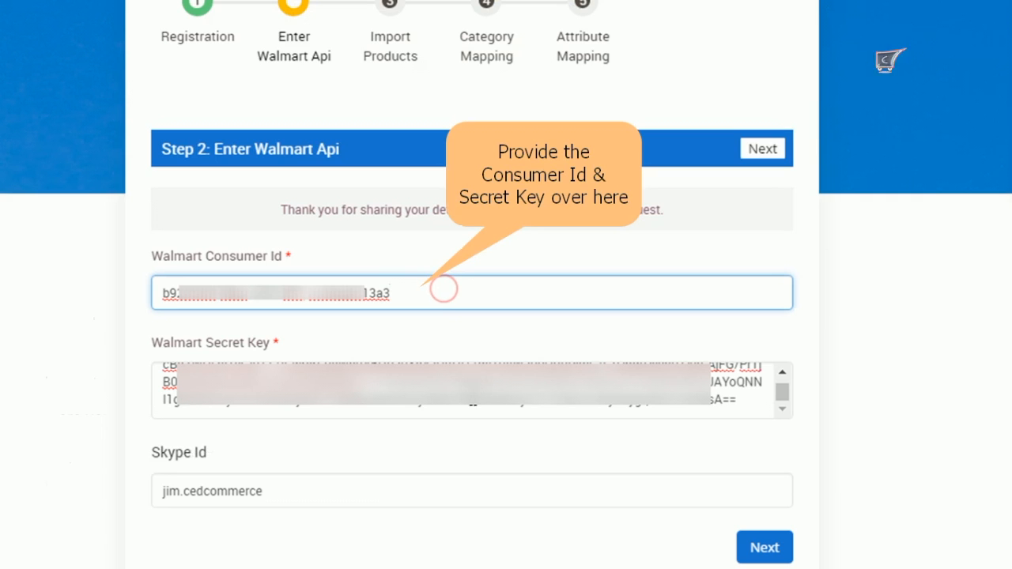
{"action": "left_click", "coordinate": [391, 292]}
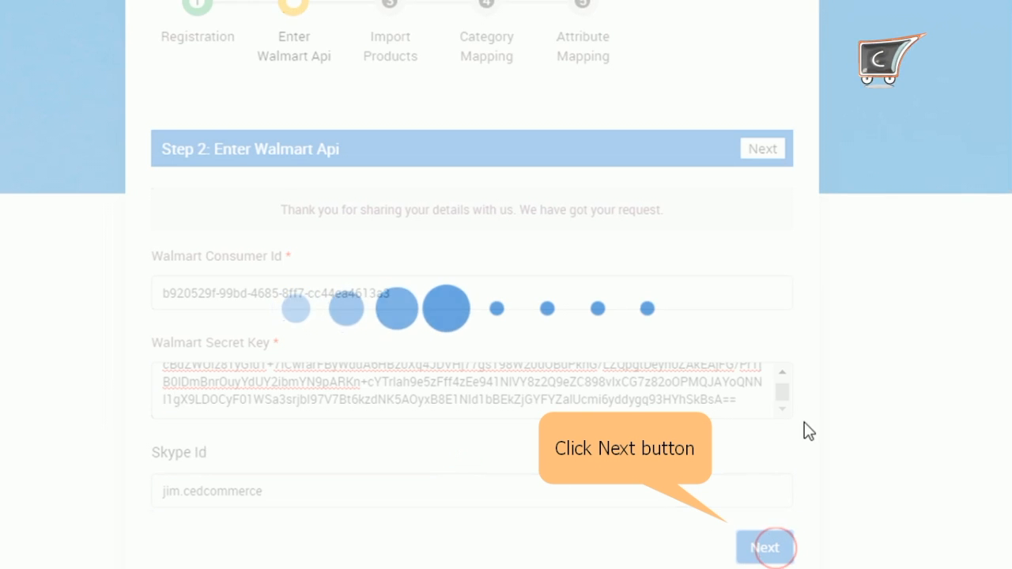
Submit the credentials, then replace the Secret Key after the 'already in use' error
{"action": "left_click", "coordinate": [766, 548]}
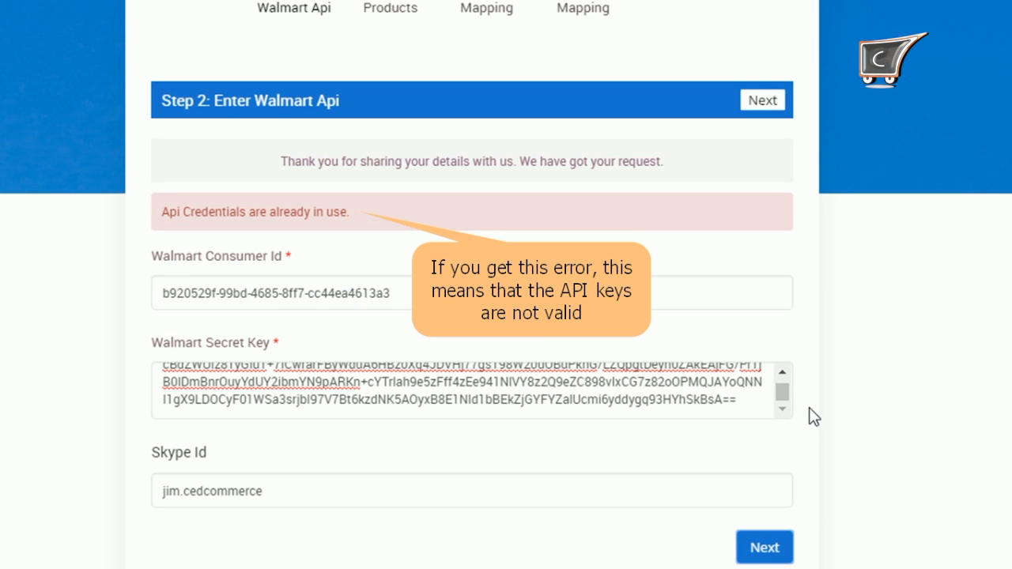
{"action": "double_click", "coordinate": [194, 212]}
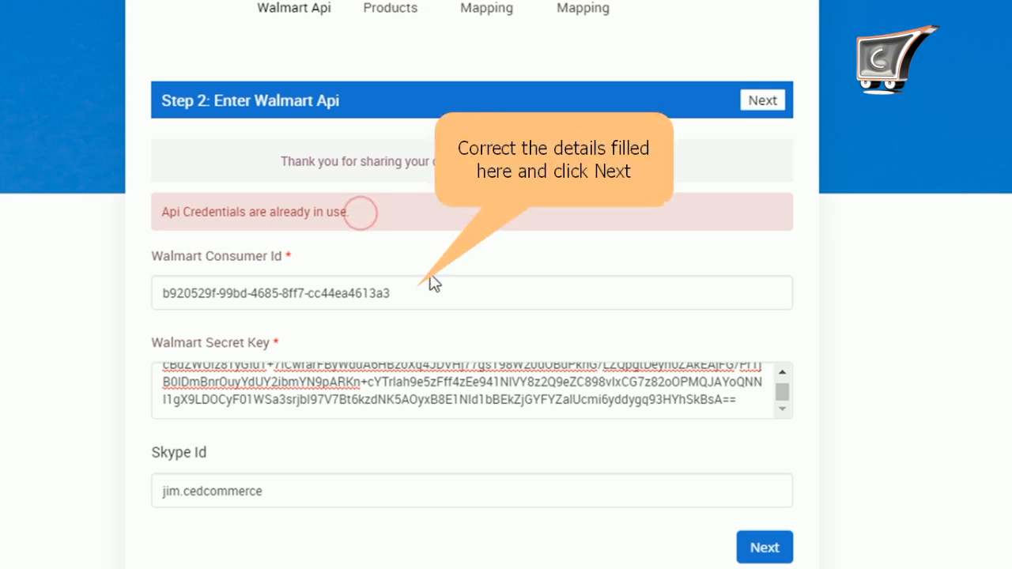
{"action": "left_click", "coordinate": [461, 399]}
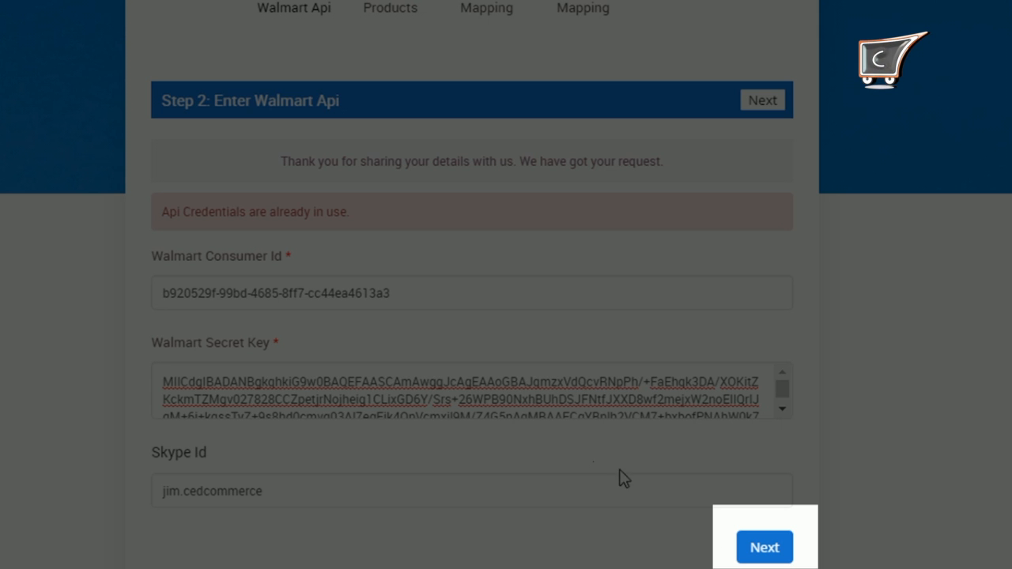
Resubmit the corrected credentials and select All Products as the import option
{"action": "left_click", "coordinate": [764, 547]}
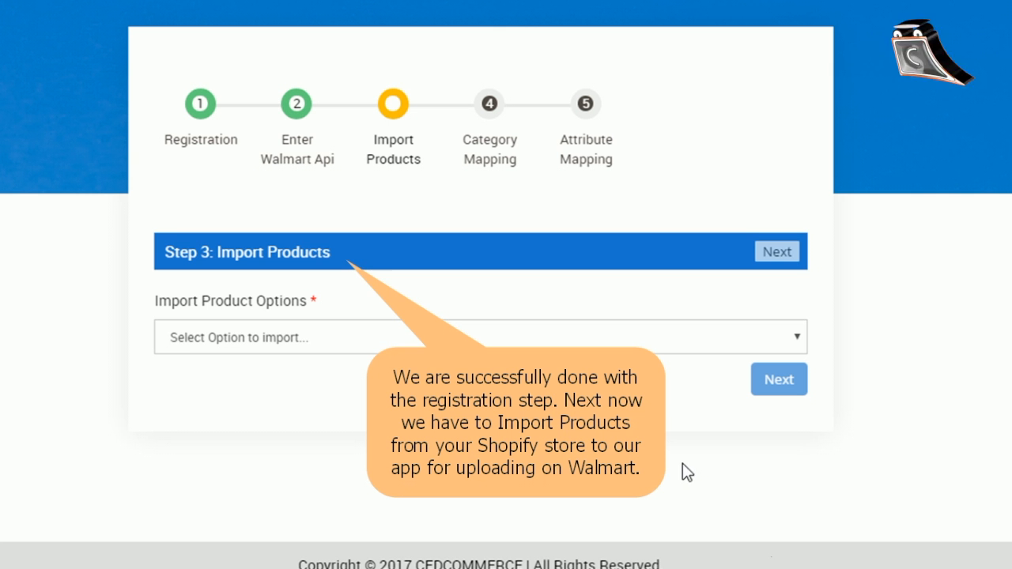
{"action": "mouse_move", "coordinate": [220, 255]}
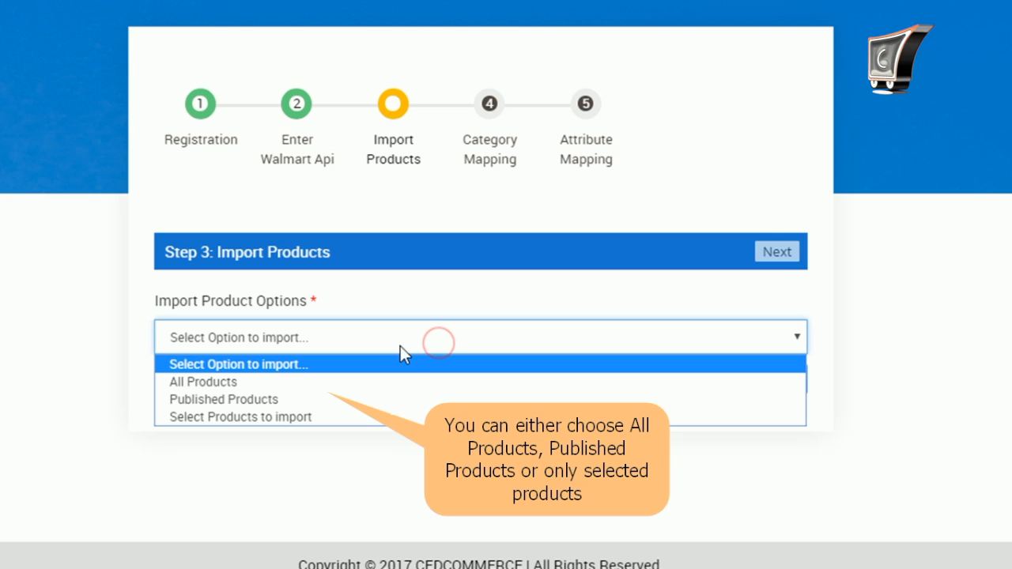
{"action": "mouse_move", "coordinate": [348, 352]}
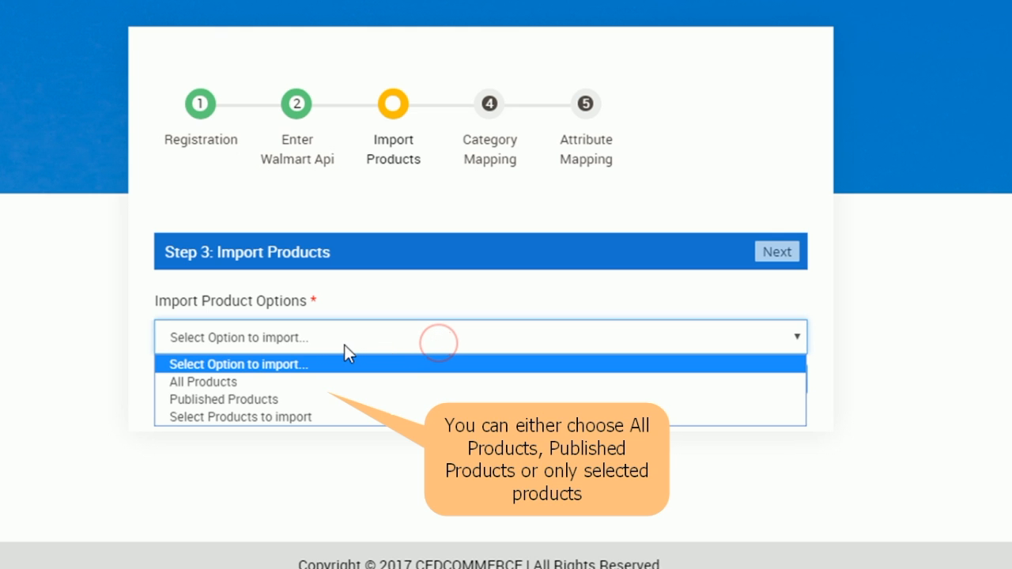
{"action": "mouse_move", "coordinate": [279, 356]}
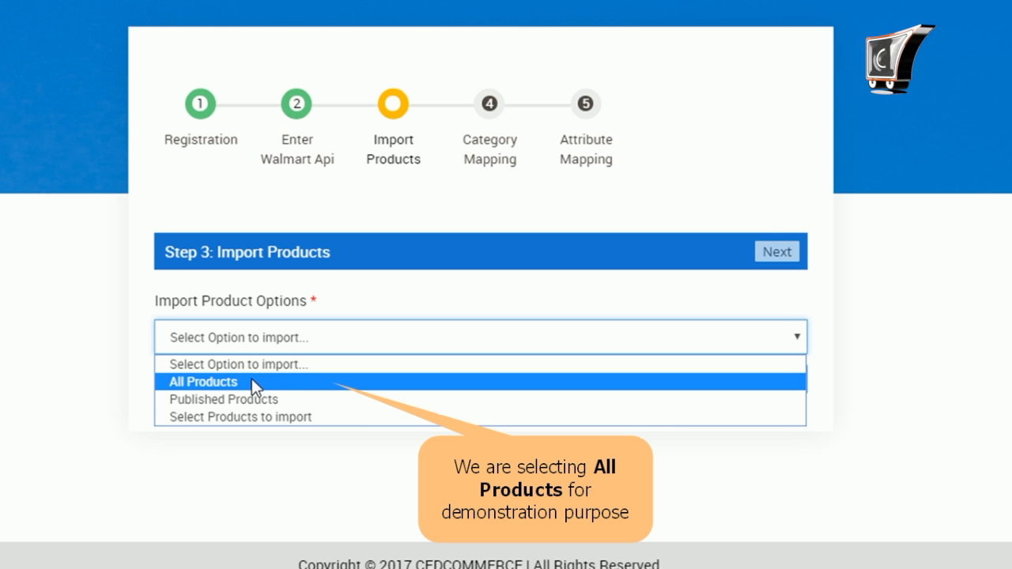
{"action": "left_click", "coordinate": [202, 382]}
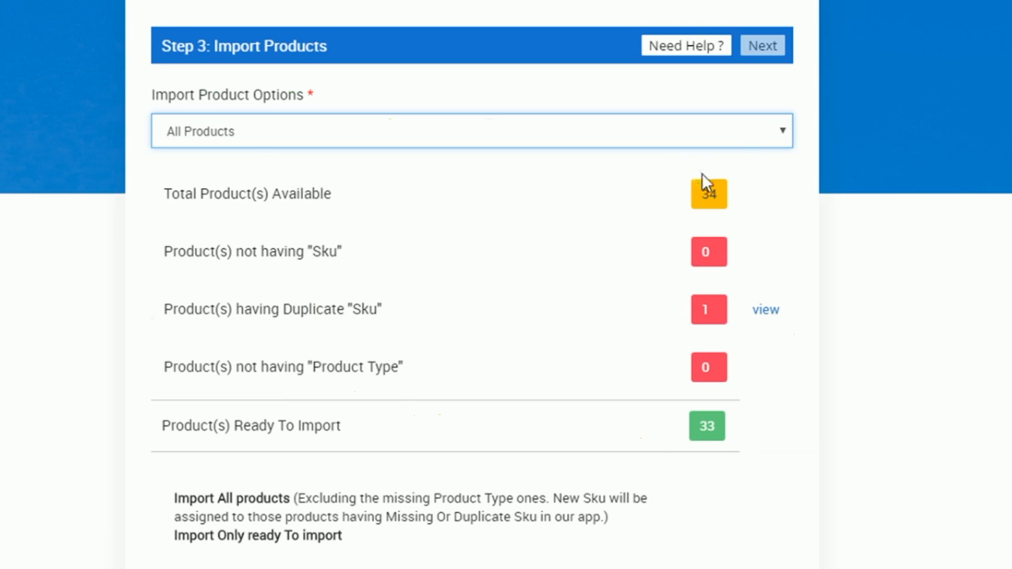
{"action": "mouse_move", "coordinate": [710, 191]}
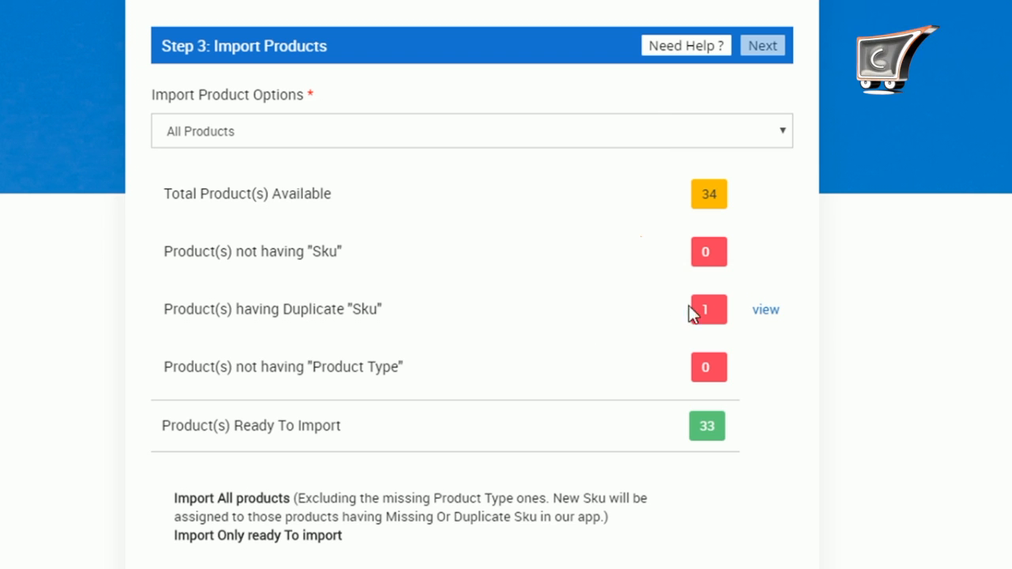
Look into the single duplicate-SKU product from the import summary
{"action": "left_click", "coordinate": [766, 310]}
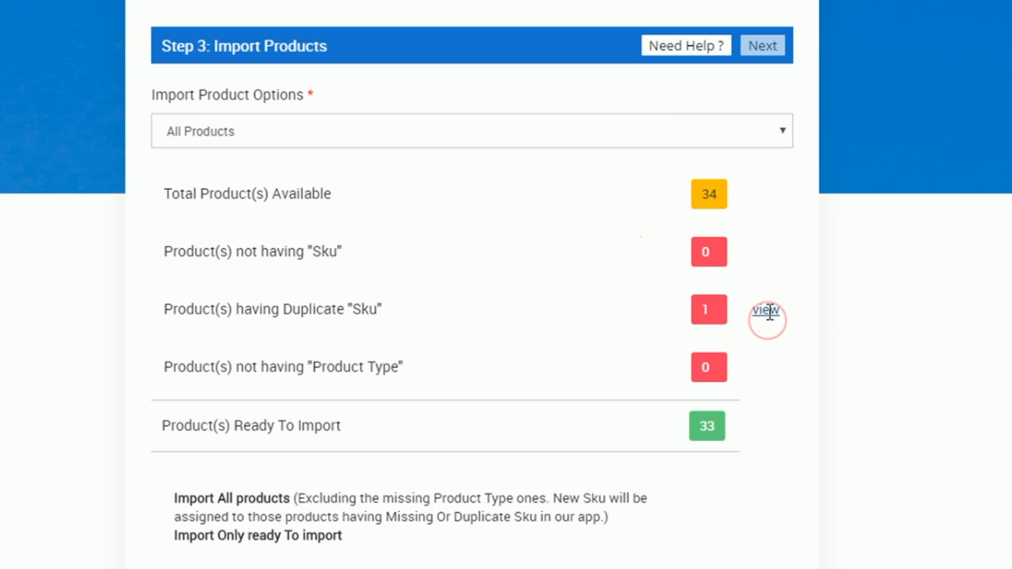
Open the duplicate-SKU Batman-Light-Blue-T-shirt product in Shopify's bulk editor
{"action": "left_click", "coordinate": [764, 311]}
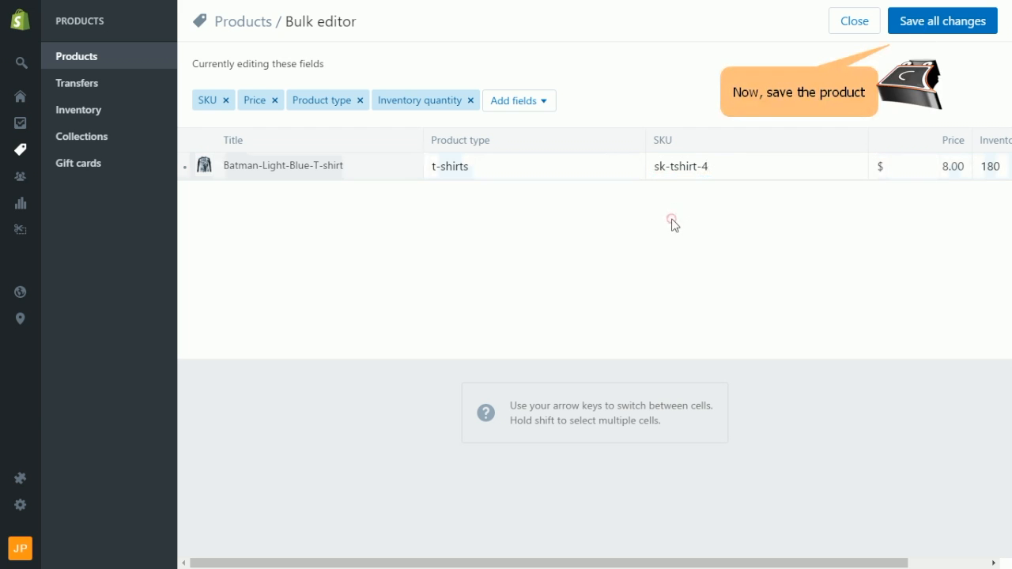
{"action": "left_click", "coordinate": [943, 19]}
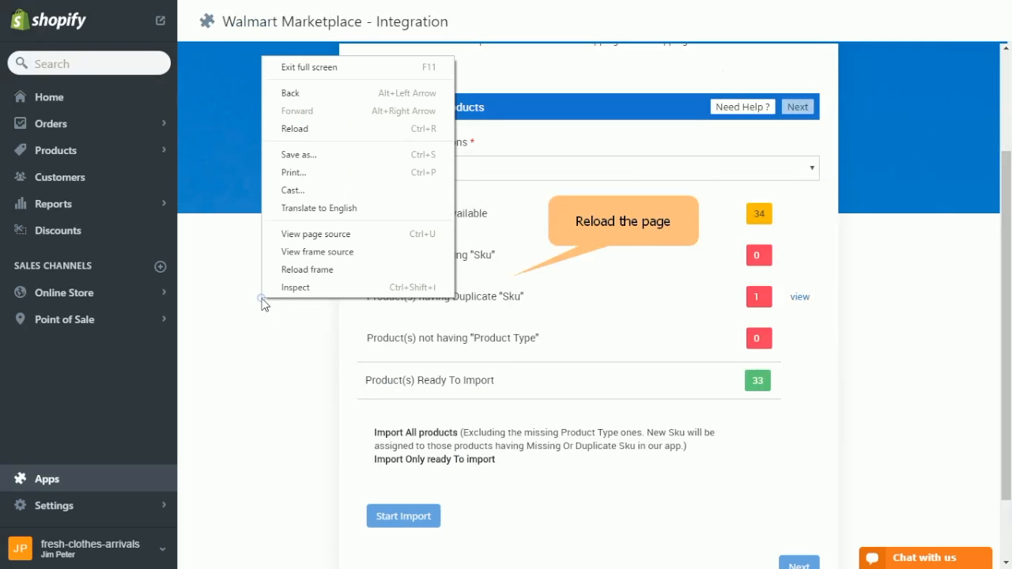
{"action": "mouse_move", "coordinate": [321, 130]}
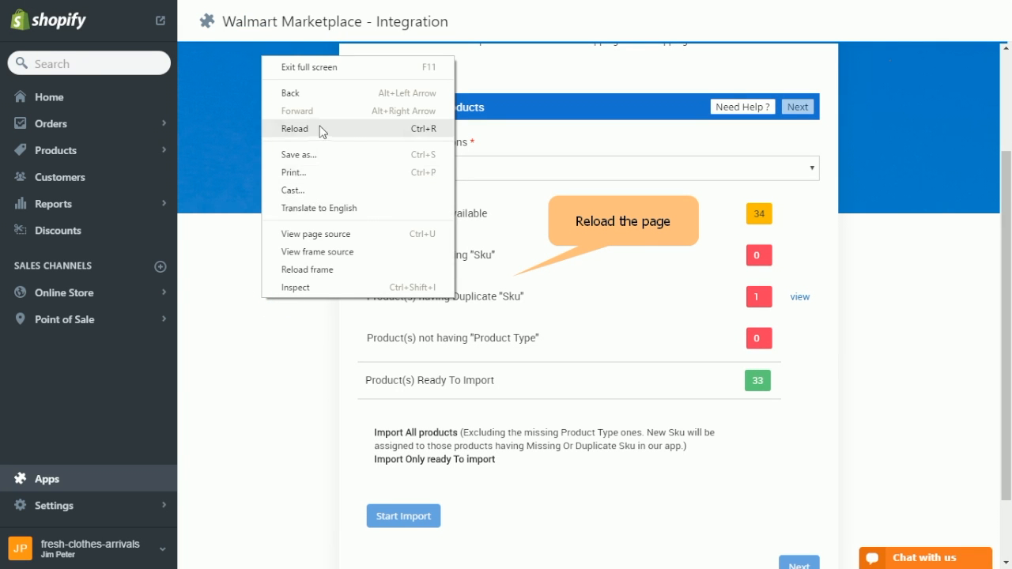
Reload the import page, choose All Products, and start importing all 34 products
{"action": "left_click", "coordinate": [294, 128]}
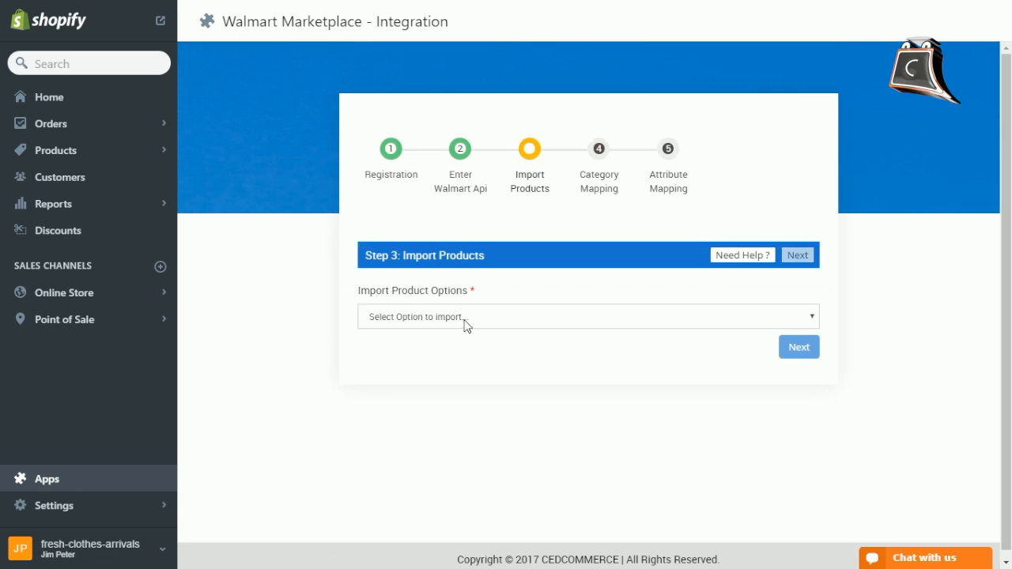
{"action": "left_click", "coordinate": [588, 317]}
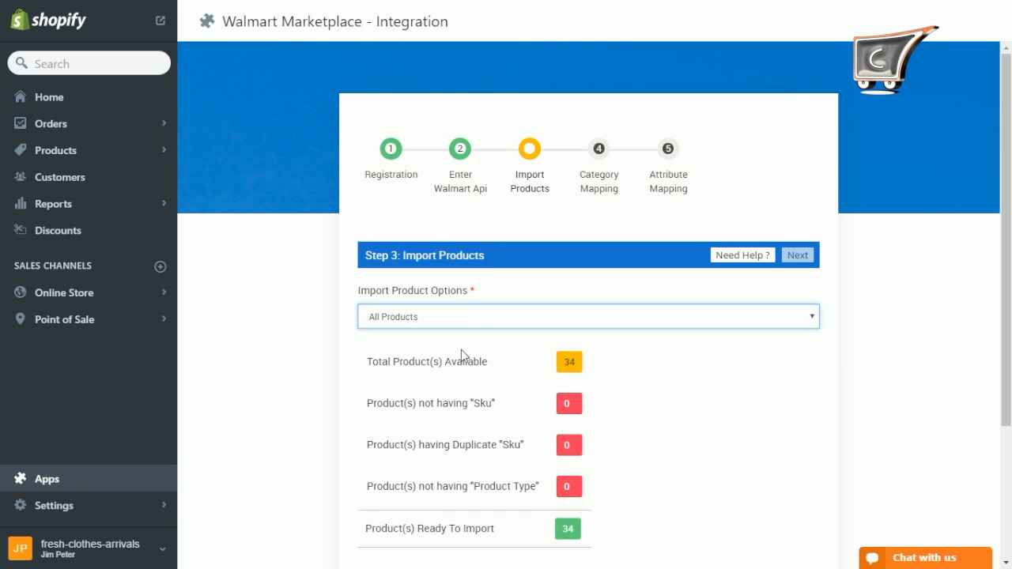
{"action": "scroll", "scroll_direction": "down", "scroll_amount": 3}
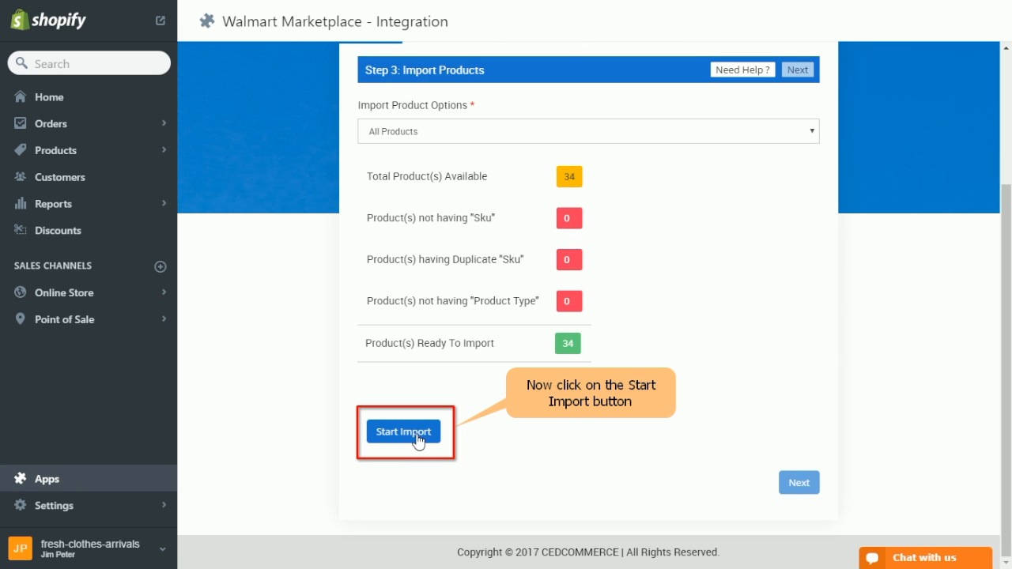
{"action": "left_click", "coordinate": [403, 431]}
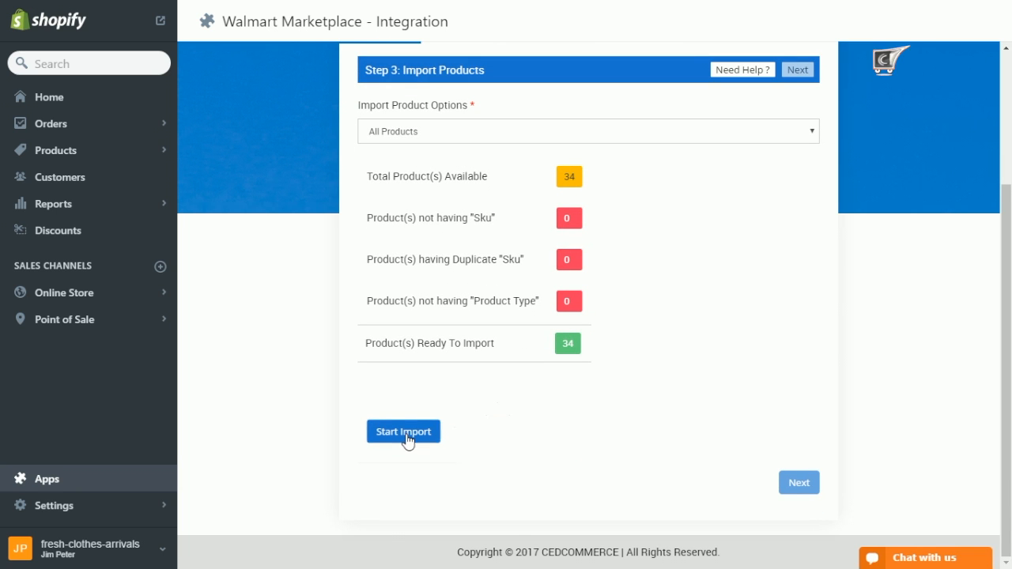
{"action": "left_click", "coordinate": [403, 431]}
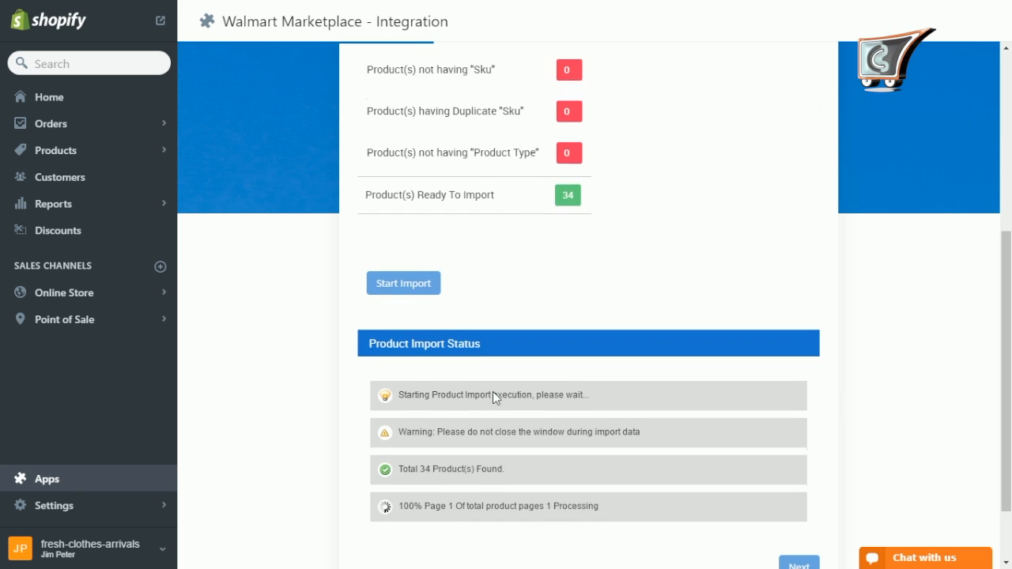
{"action": "scroll", "scroll_direction": "down", "scroll_amount": 3}
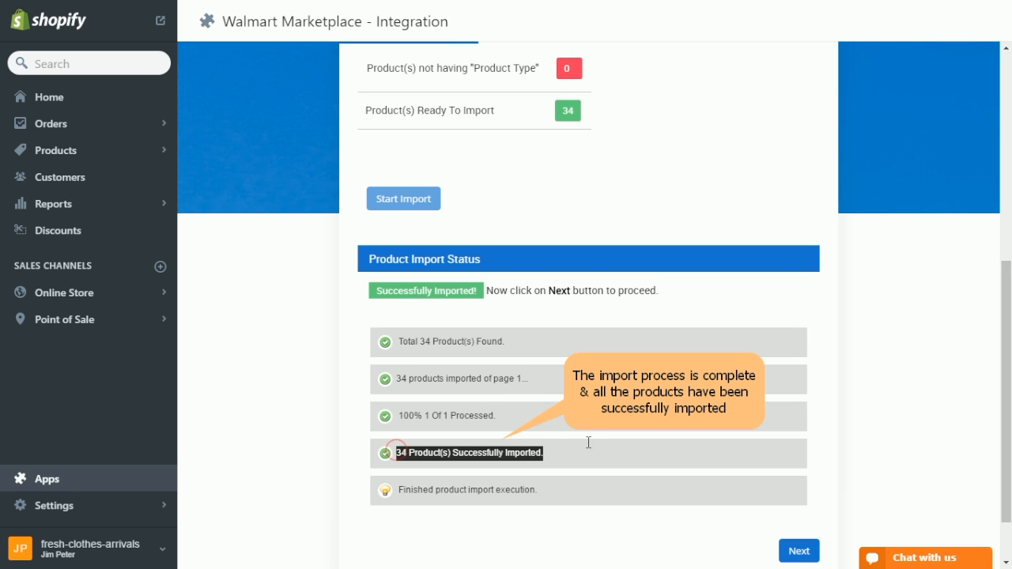
{"action": "scroll", "scroll_direction": "down", "scroll_amount": 3}
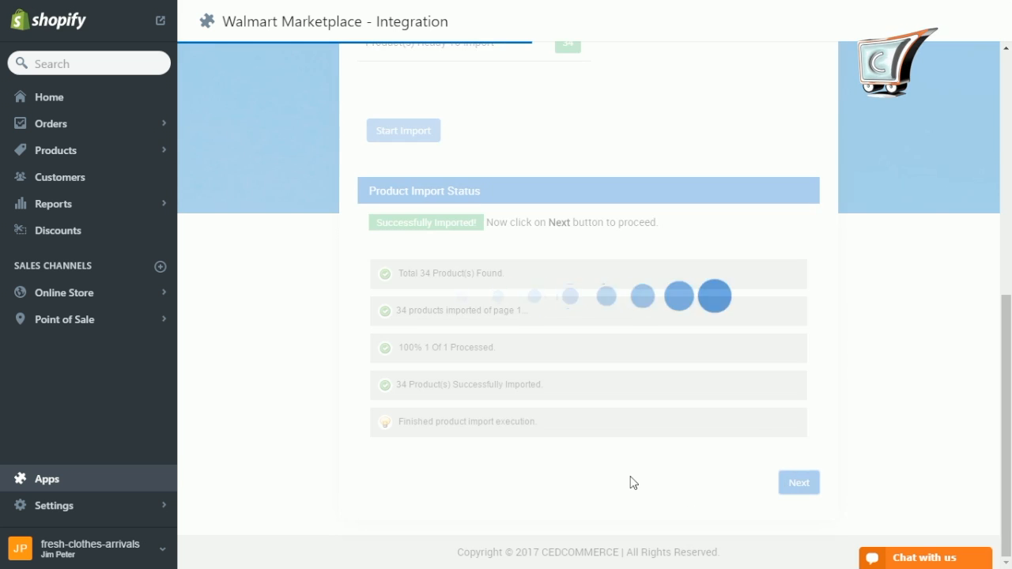
{"action": "left_click", "coordinate": [799, 482]}
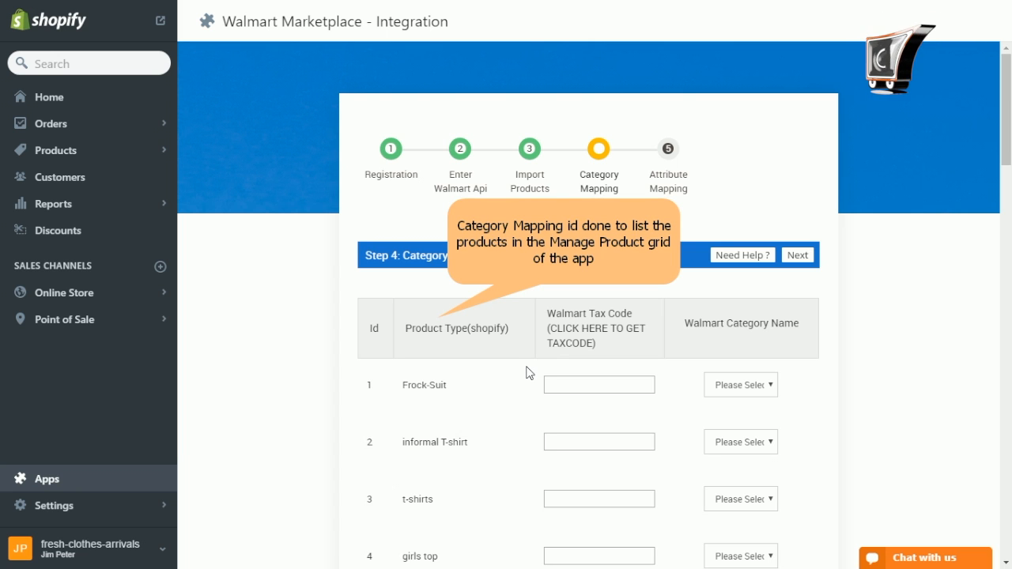
{"action": "scroll", "scroll_direction": "down", "scroll_amount": 3}
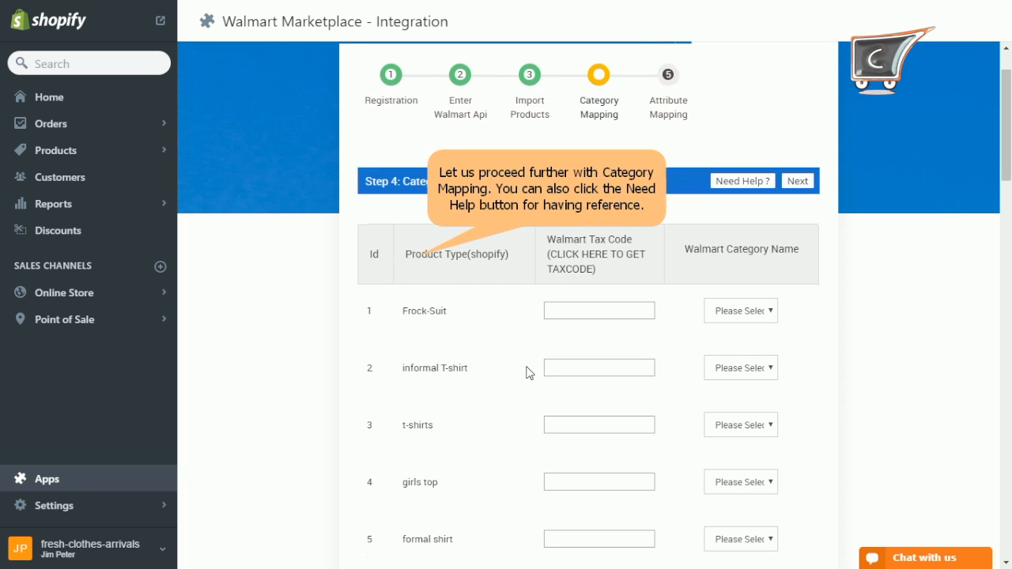
{"action": "mouse_move", "coordinate": [730, 204]}
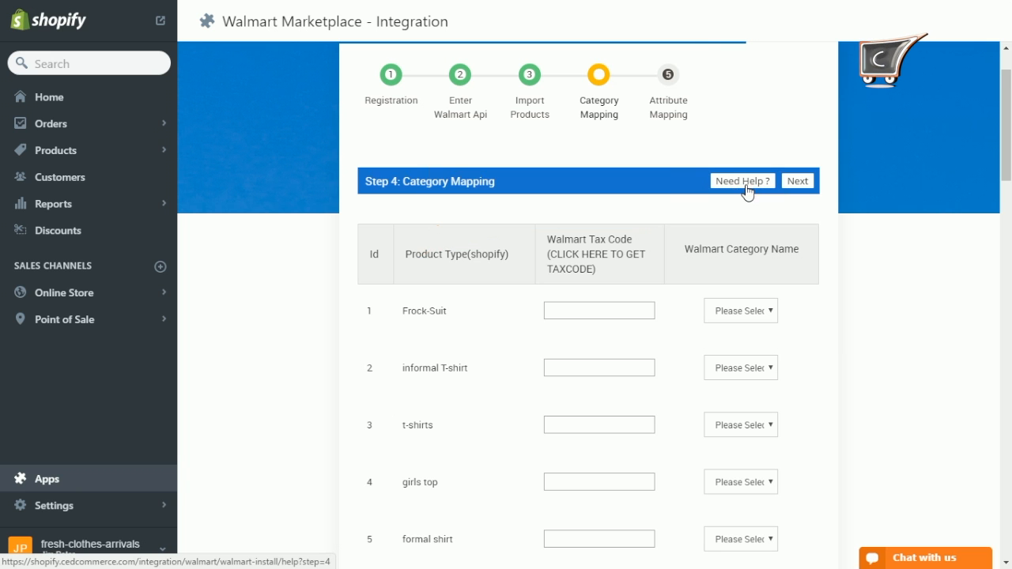
{"action": "left_click", "coordinate": [741, 181]}
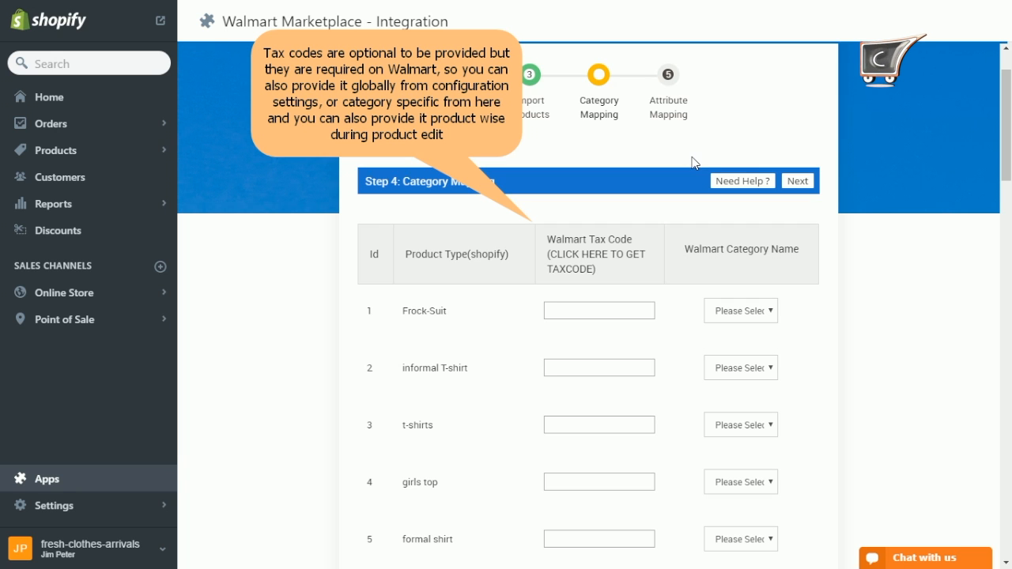
{"action": "mouse_move", "coordinate": [688, 164]}
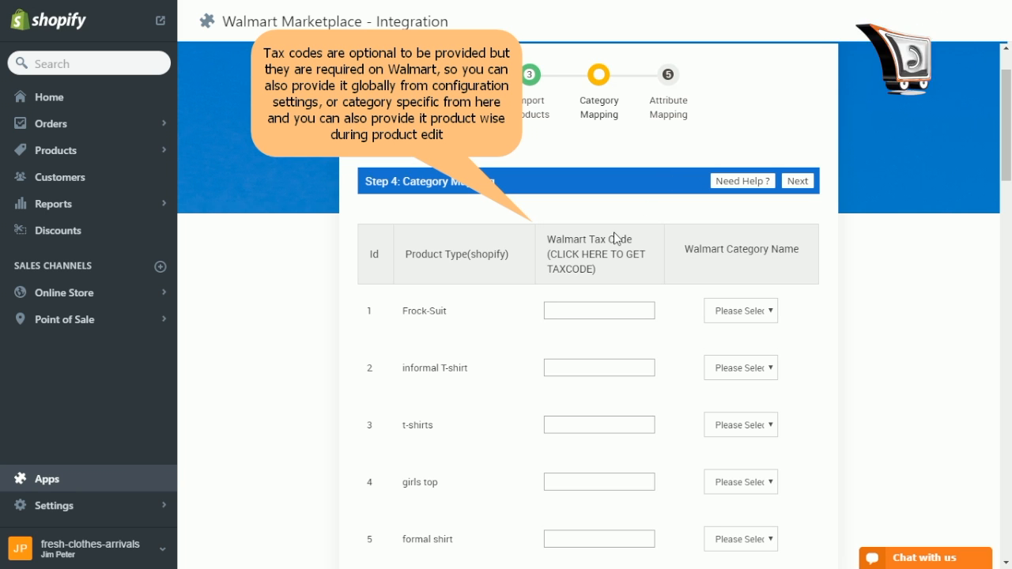
{"action": "mouse_move", "coordinate": [620, 287]}
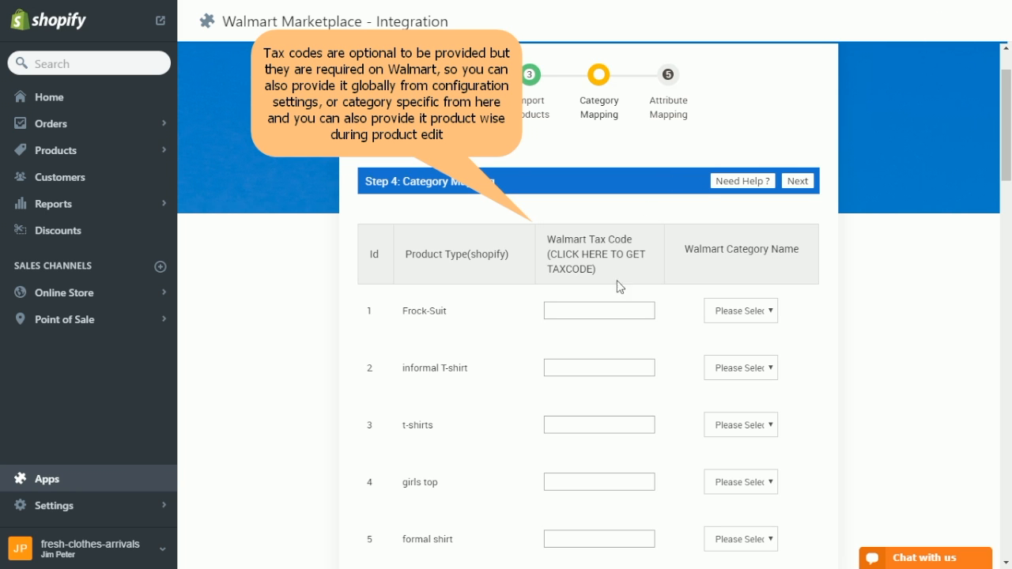
{"action": "scroll", "scroll_direction": "down", "scroll_amount": 3}
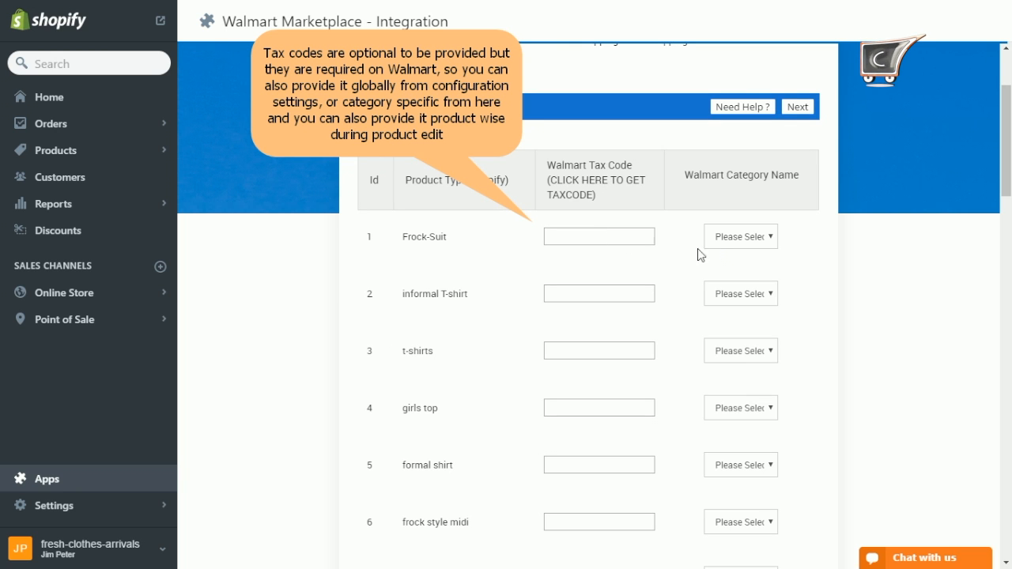
{"action": "mouse_move", "coordinate": [595, 187]}
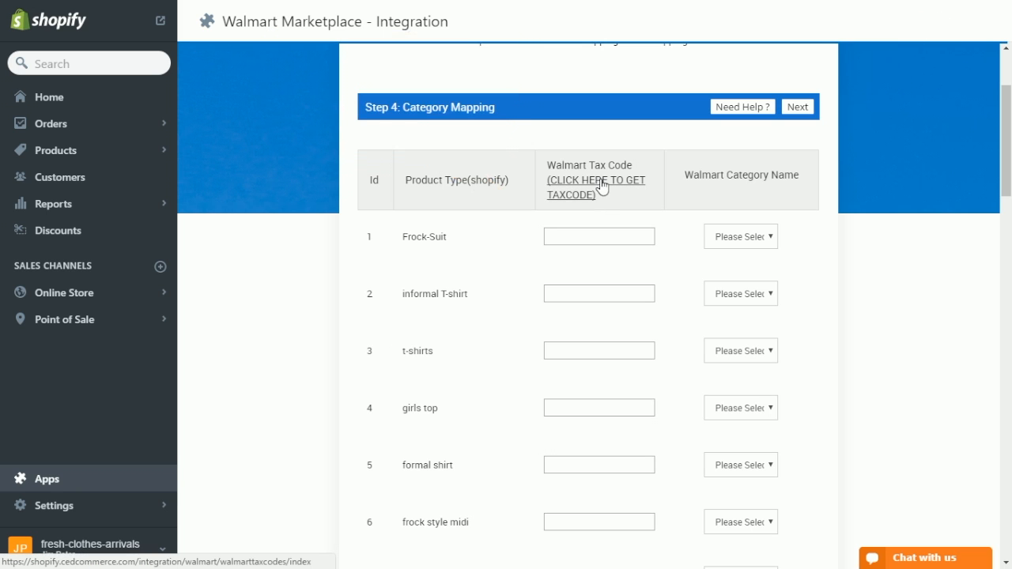
{"action": "left_click", "coordinate": [593, 187]}
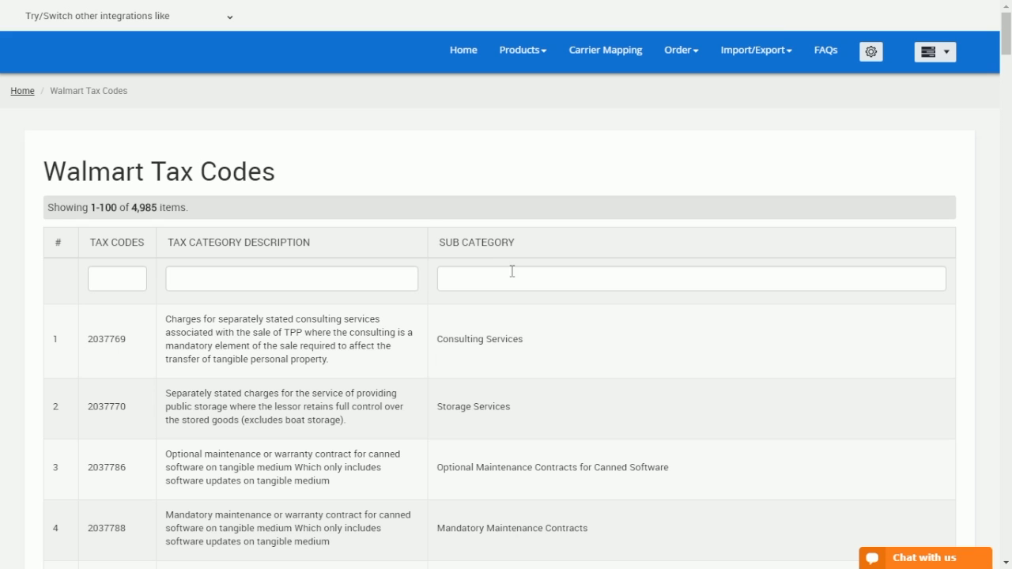
{"action": "type", "text": "clot"}
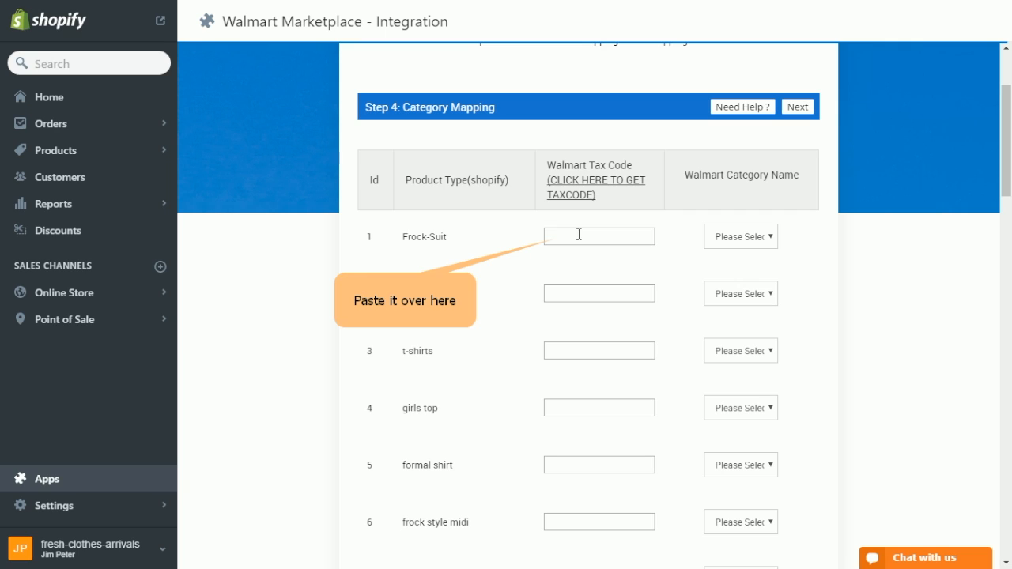
Paste tax code 2038356 for Frock-Suit, choose Clothing > Dresses, and submit
{"action": "right_click", "coordinate": [575, 236]}
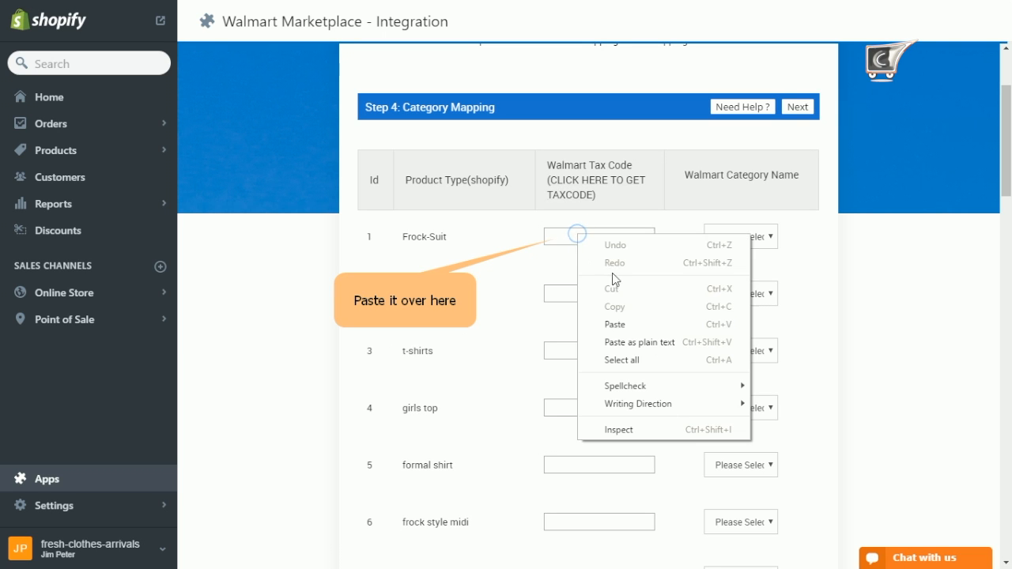
{"action": "left_click", "coordinate": [740, 235]}
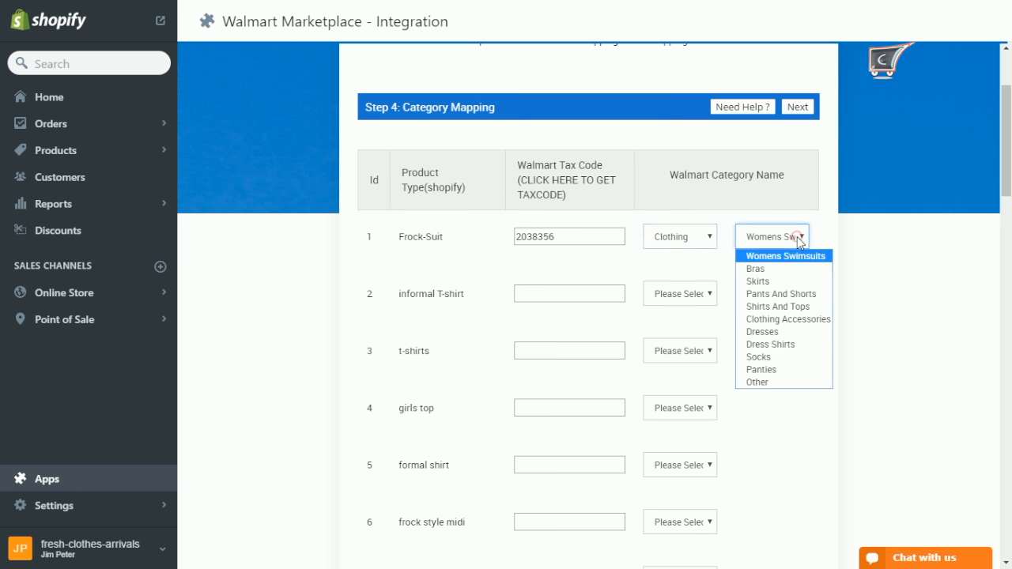
{"action": "left_click", "coordinate": [763, 331]}
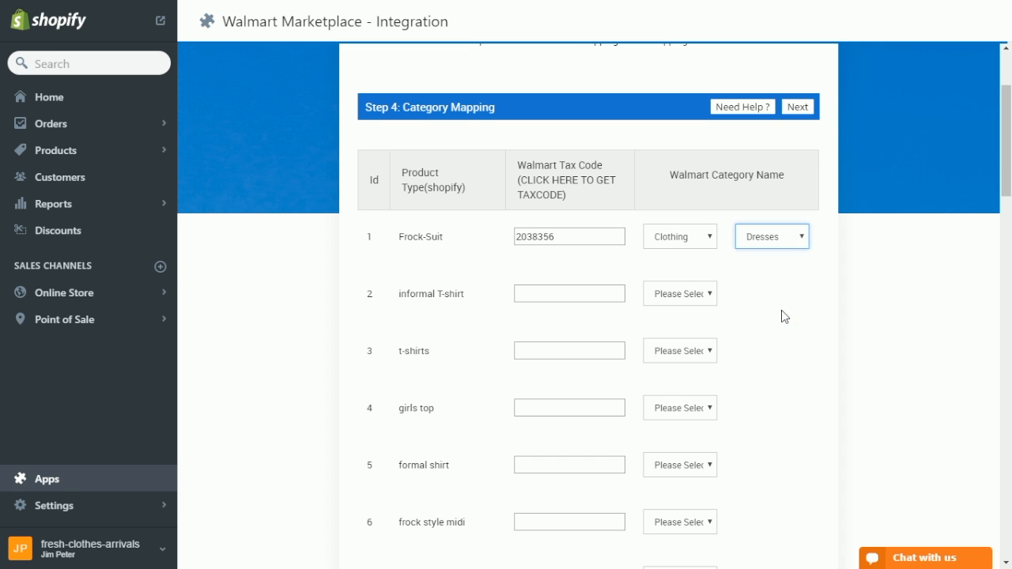
{"action": "left_click", "coordinate": [798, 107]}
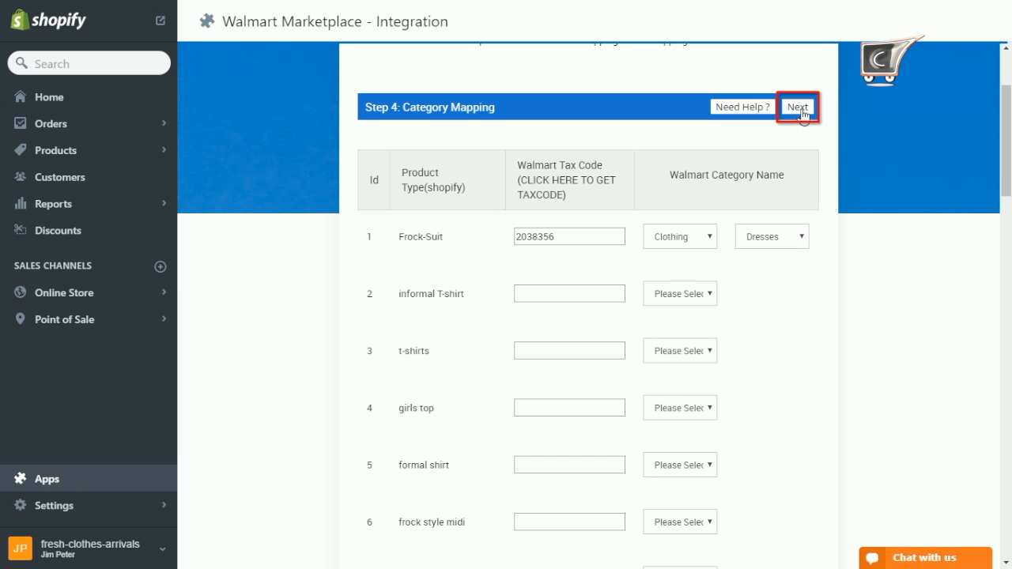
{"action": "left_click", "coordinate": [796, 106]}
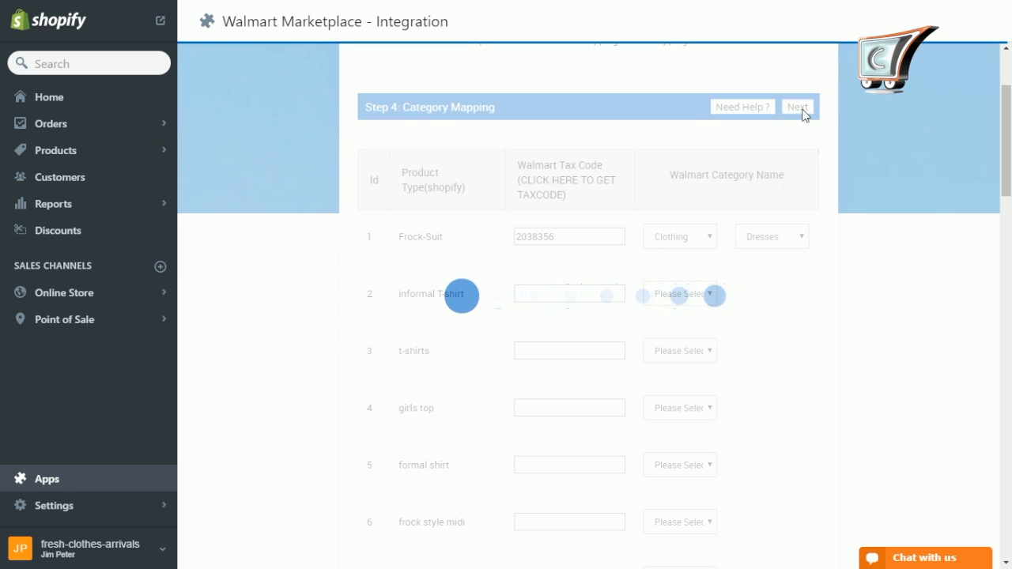
Tick Color for colorValue, enter Large, polka dots and 10, and submit
{"action": "left_click", "coordinate": [797, 107]}
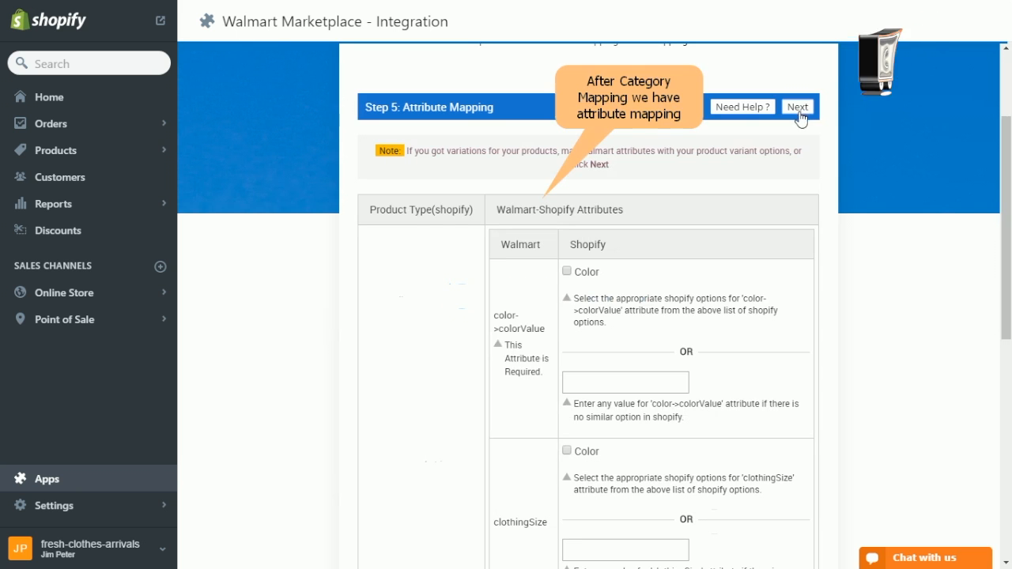
{"action": "mouse_move", "coordinate": [667, 269]}
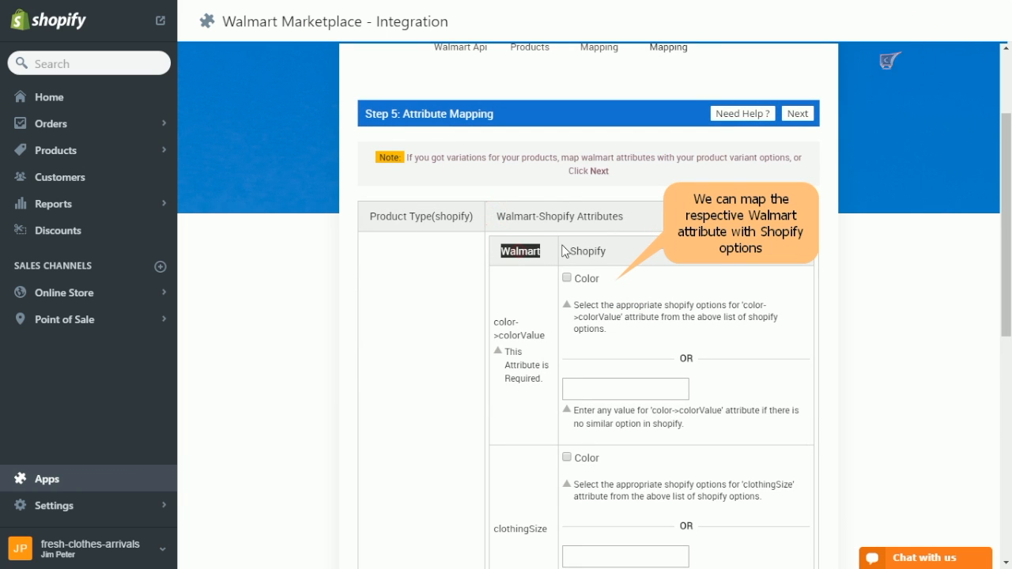
{"action": "scroll", "scroll_direction": "down", "scroll_amount": 3}
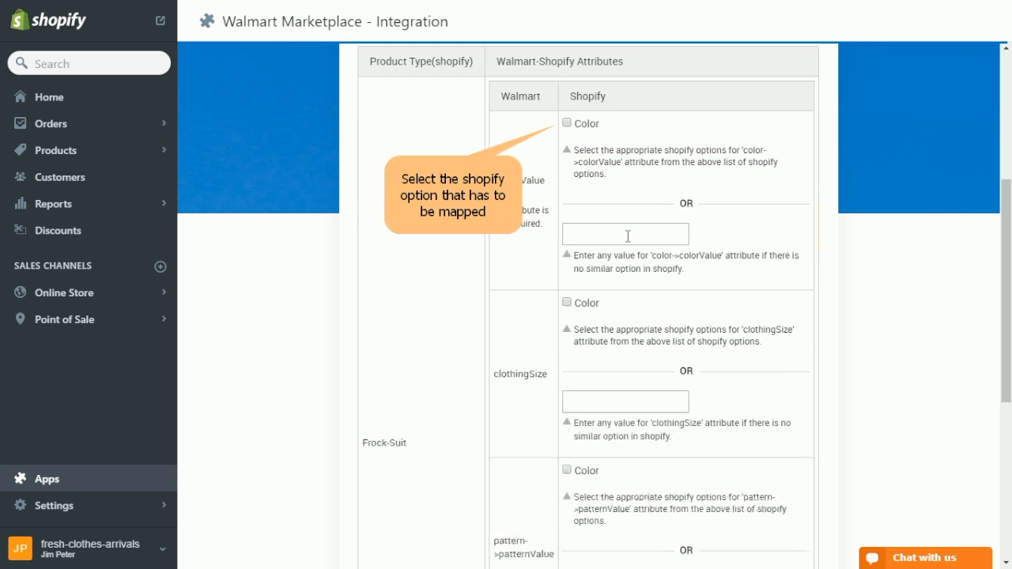
{"action": "left_click", "coordinate": [565, 123]}
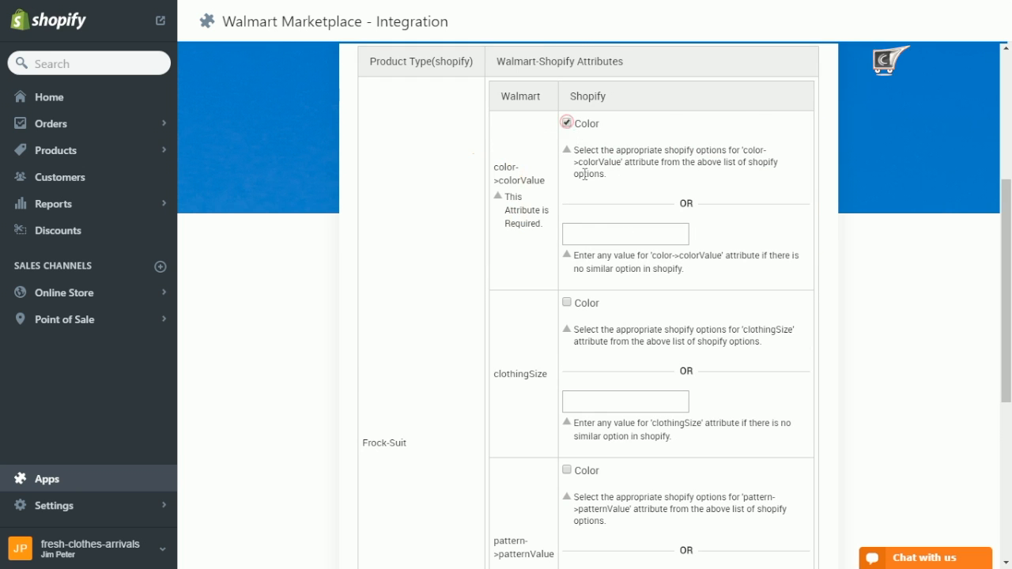
{"action": "type", "text": "Large"}
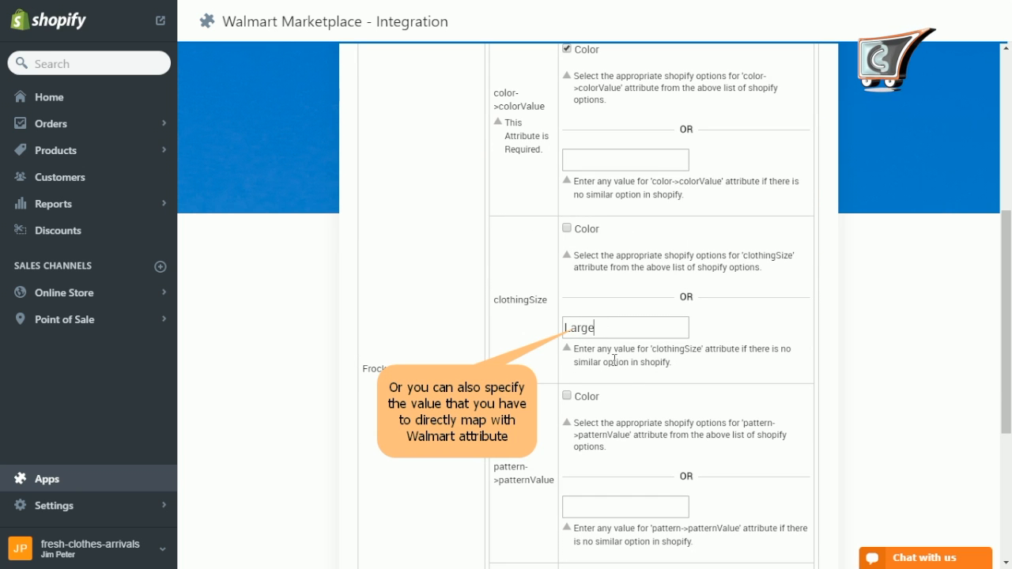
{"action": "scroll", "scroll_direction": "down", "scroll_amount": 3}
{"action": "type", "text": "polka dots"}
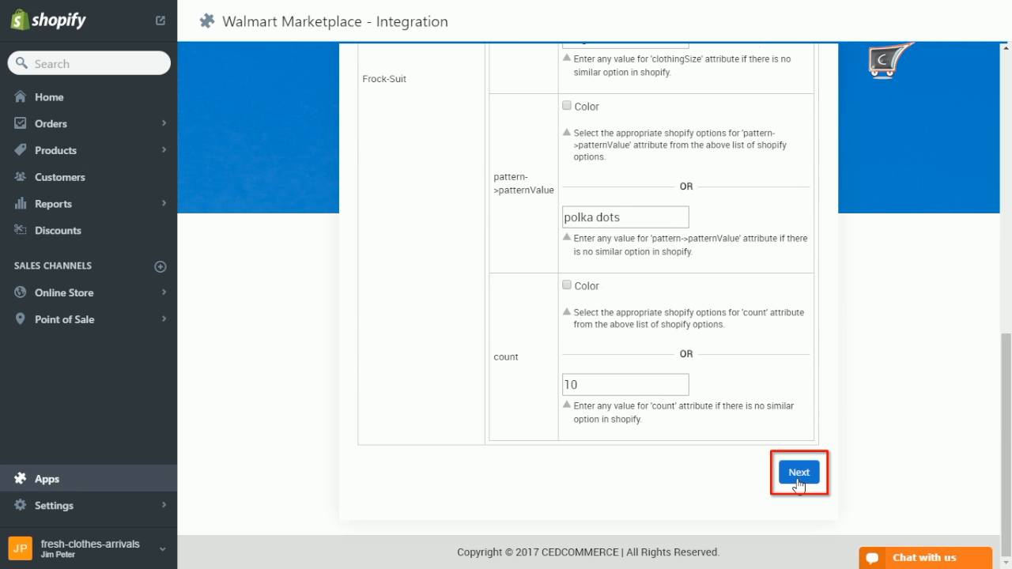
{"action": "left_click", "coordinate": [799, 472]}
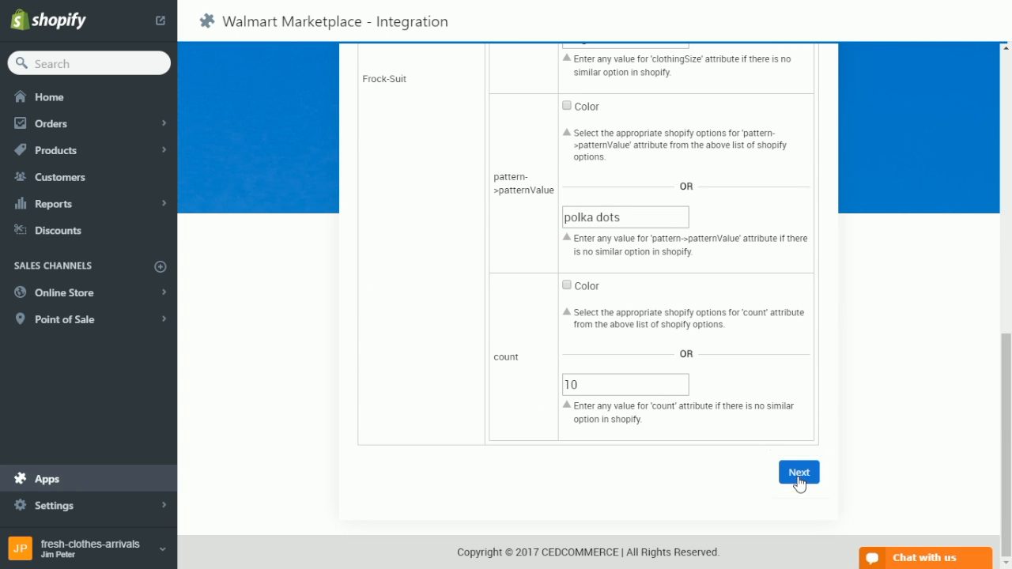
{"action": "left_click", "coordinate": [799, 472]}
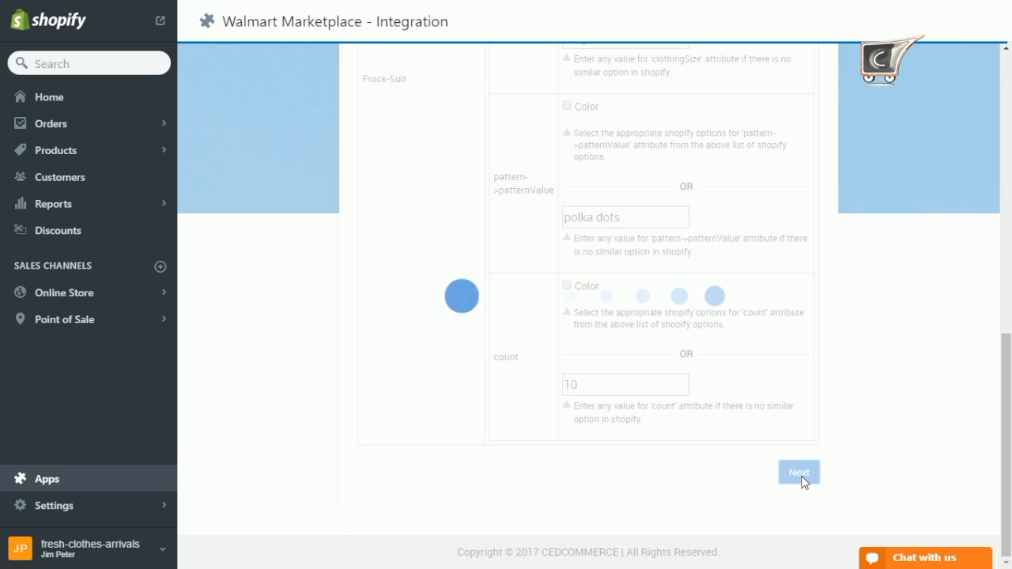
Step through the dashboard tour tips, then skip the rest of the tour
{"action": "left_click", "coordinate": [799, 472]}
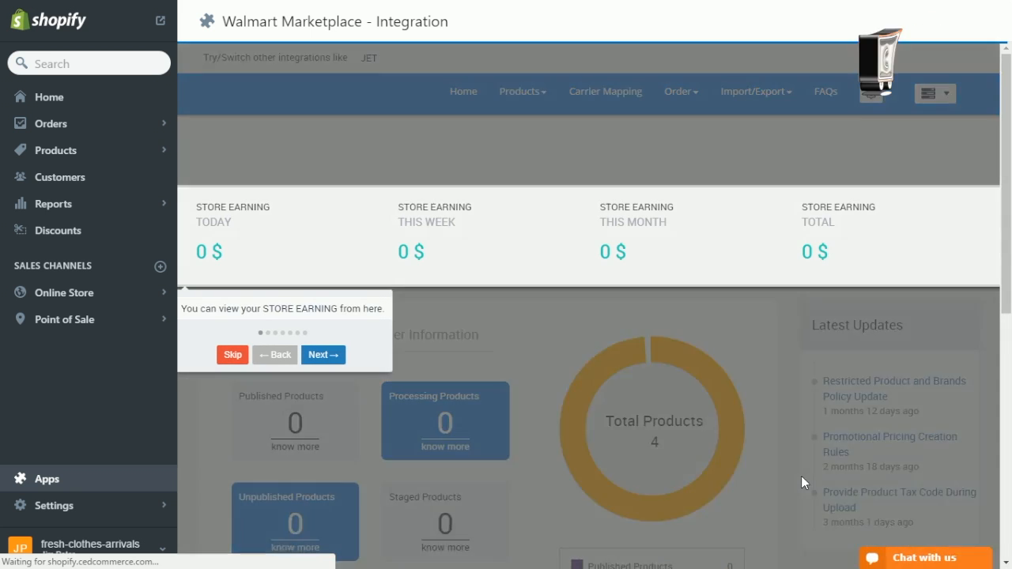
{"action": "left_click", "coordinate": [322, 355]}
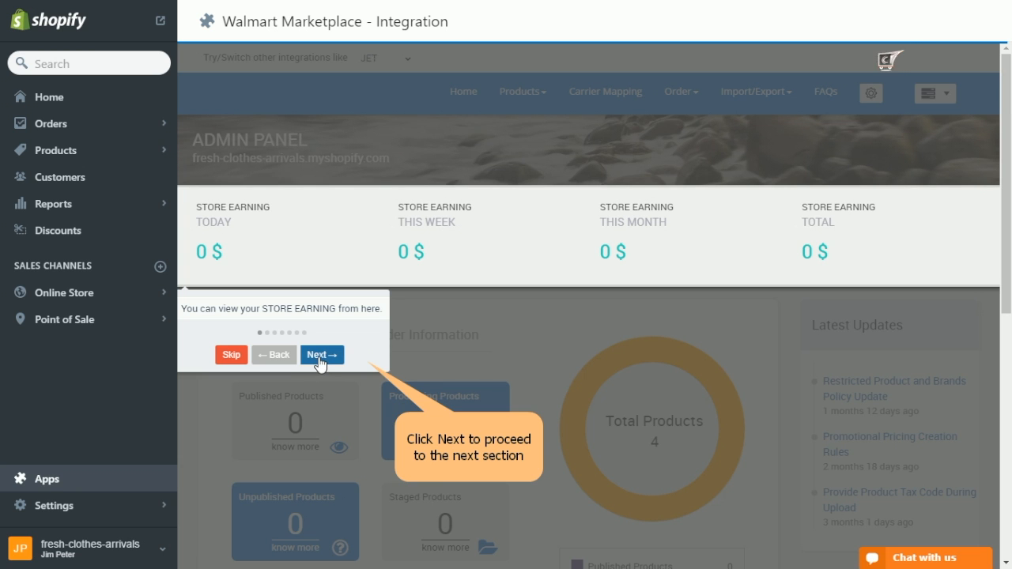
{"action": "left_click", "coordinate": [320, 355]}
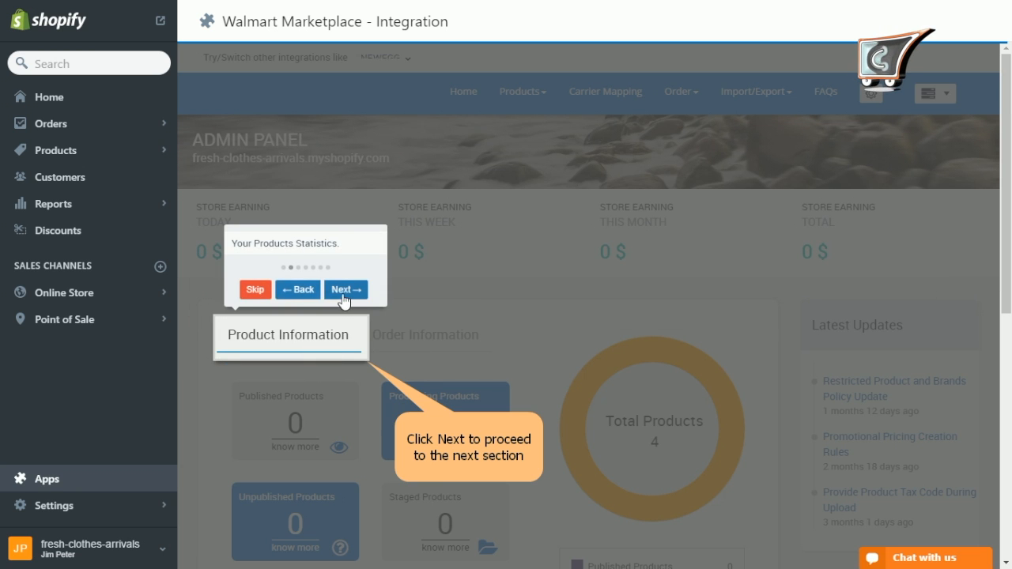
{"action": "left_click", "coordinate": [346, 288]}
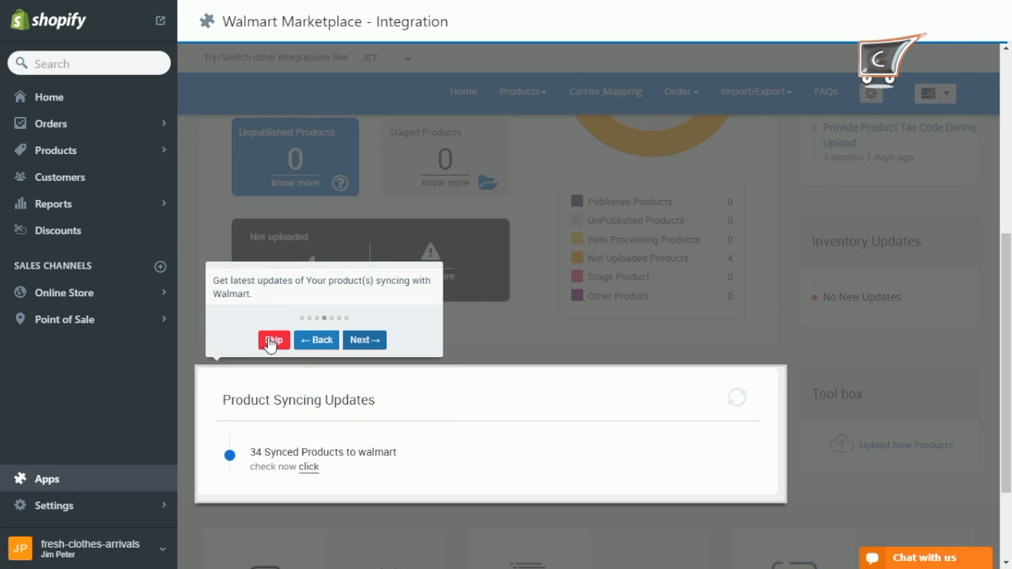
{"action": "left_click", "coordinate": [273, 339]}
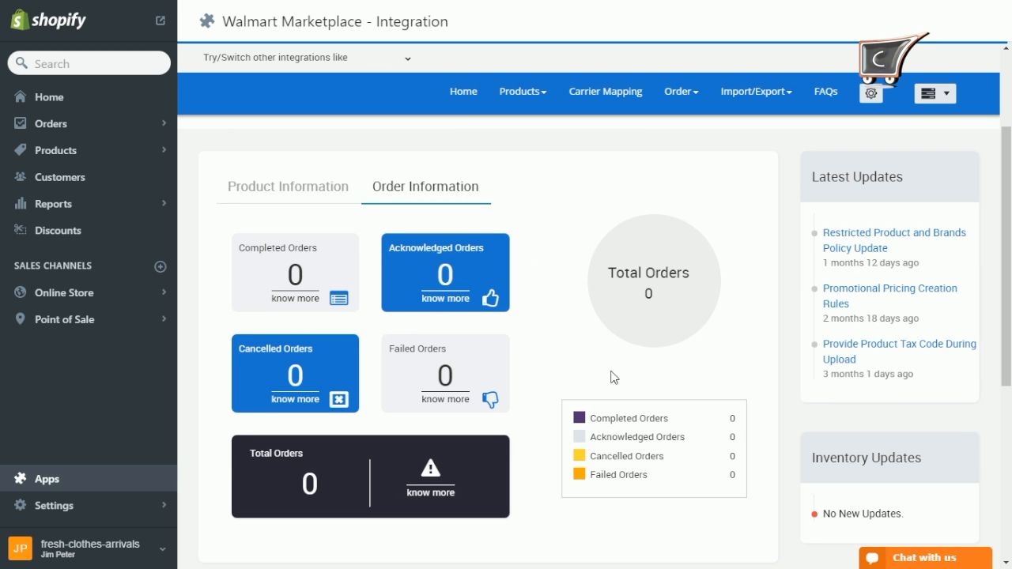
Open the header menu listing Payment Plan, Support, Documentation, Quick Tour and Report
{"action": "left_click", "coordinate": [287, 187]}
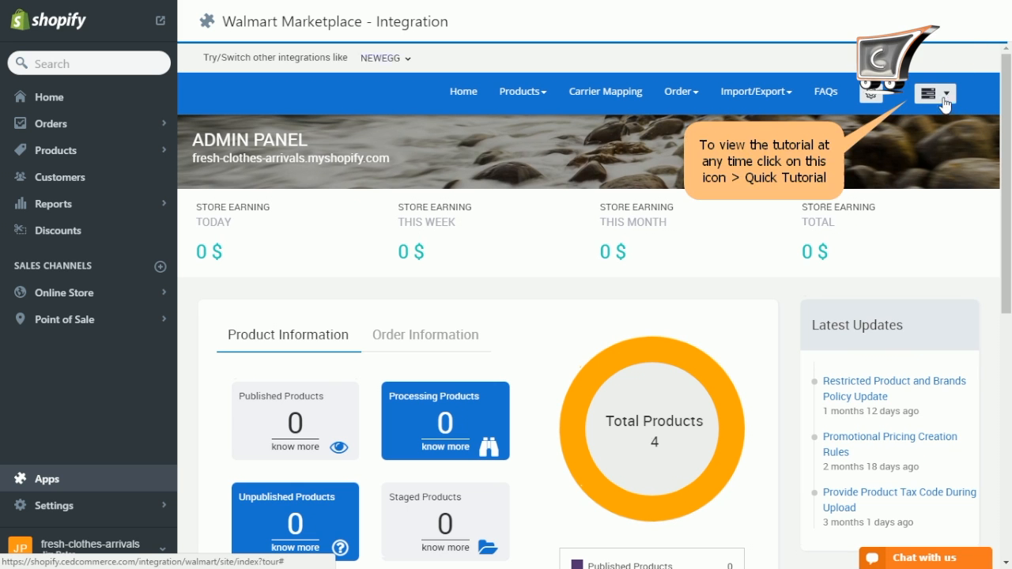
{"action": "left_click", "coordinate": [936, 92]}
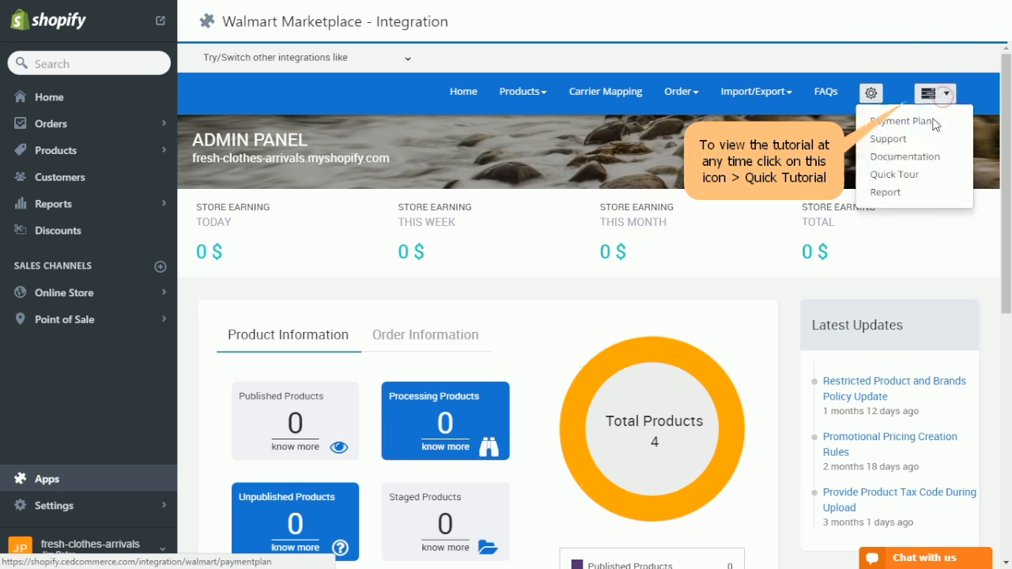